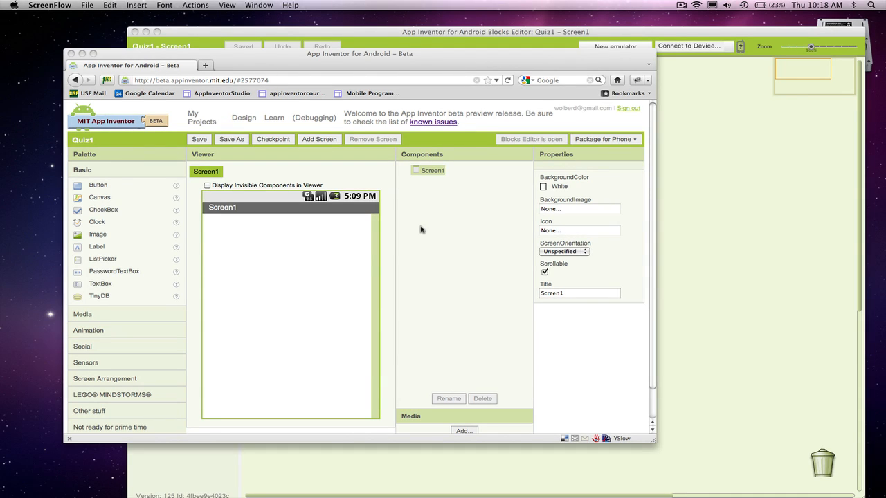
mouse_move(330, 244)
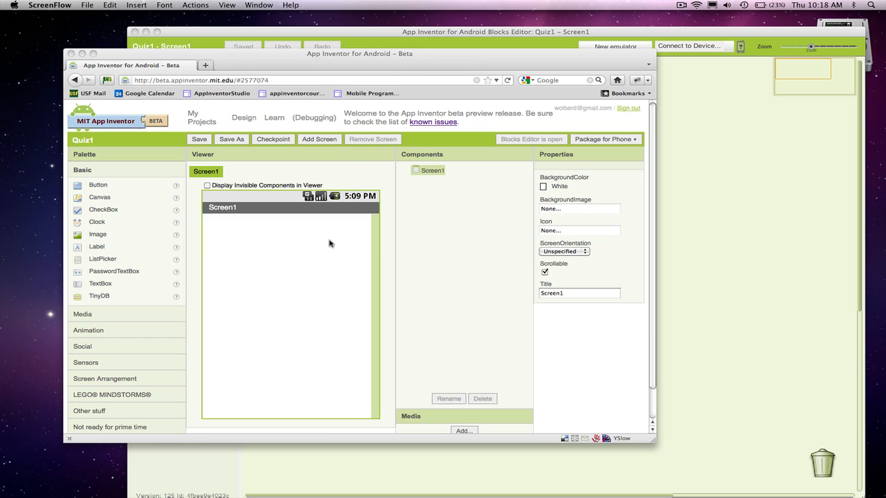
mouse_move(240, 234)
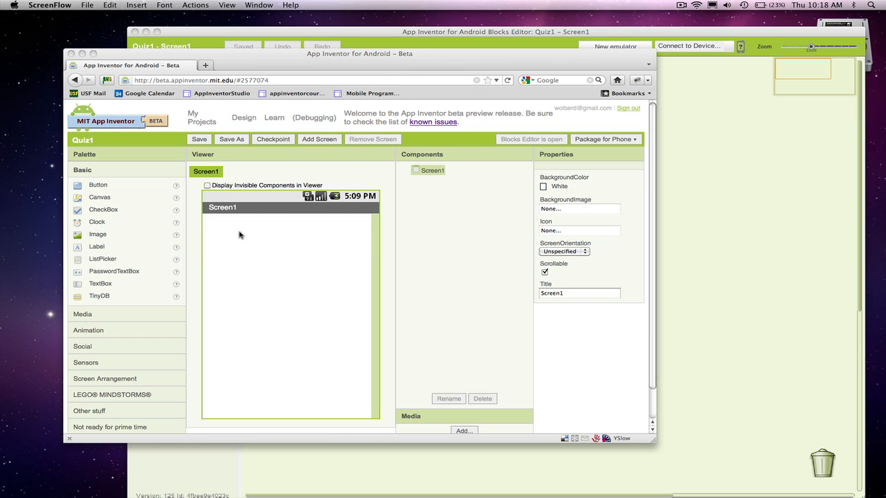
mouse_move(135, 271)
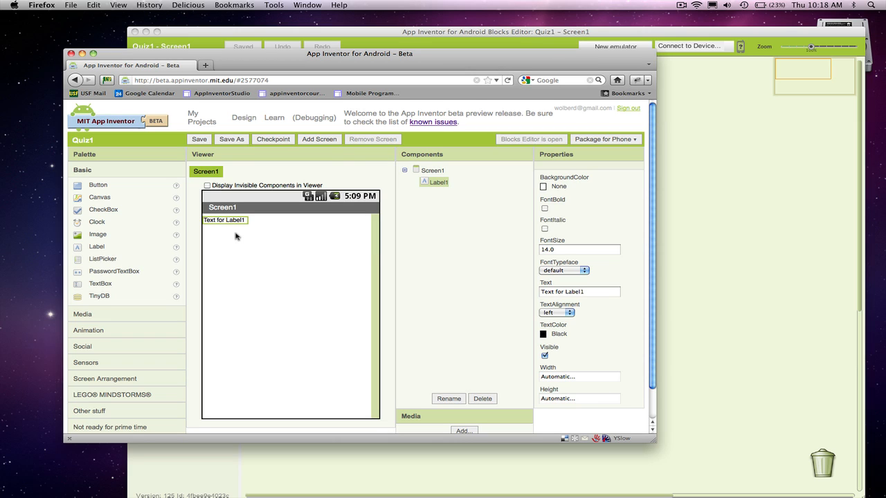
mouse_move(349, 238)
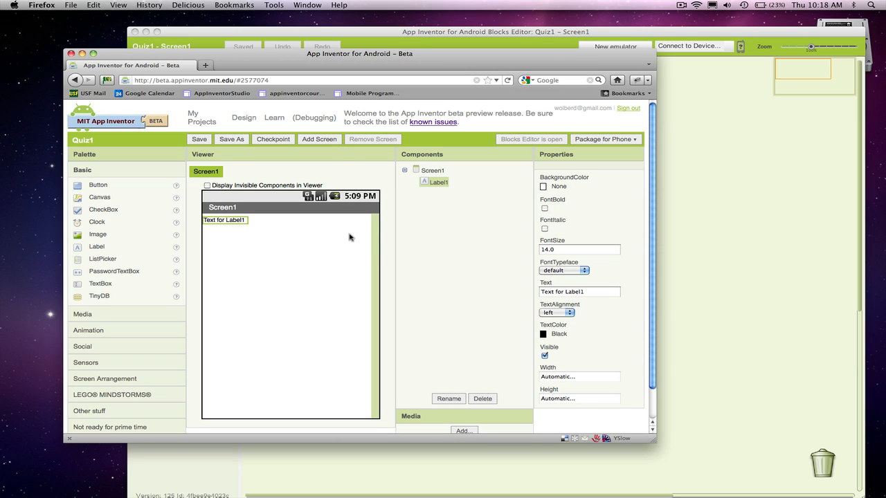
mouse_move(452, 320)
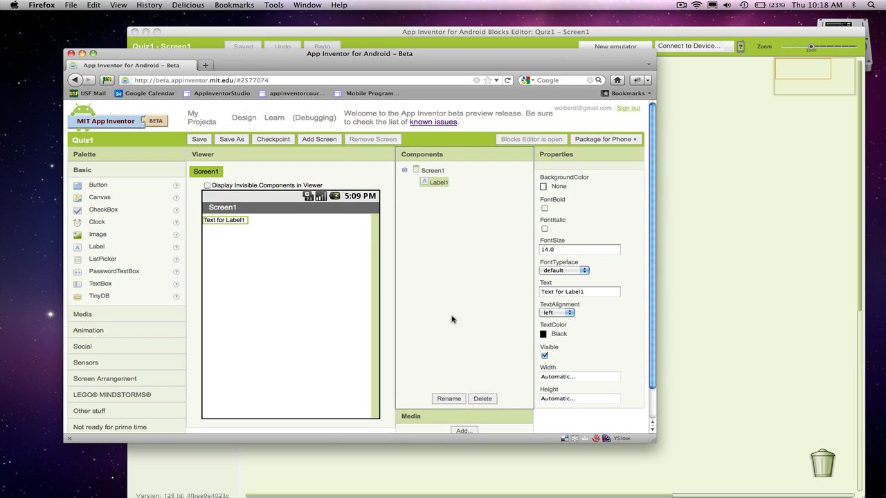
Rename the label to QuestionLabel and set its Text property to 'question 1'.
left_click(448, 398)
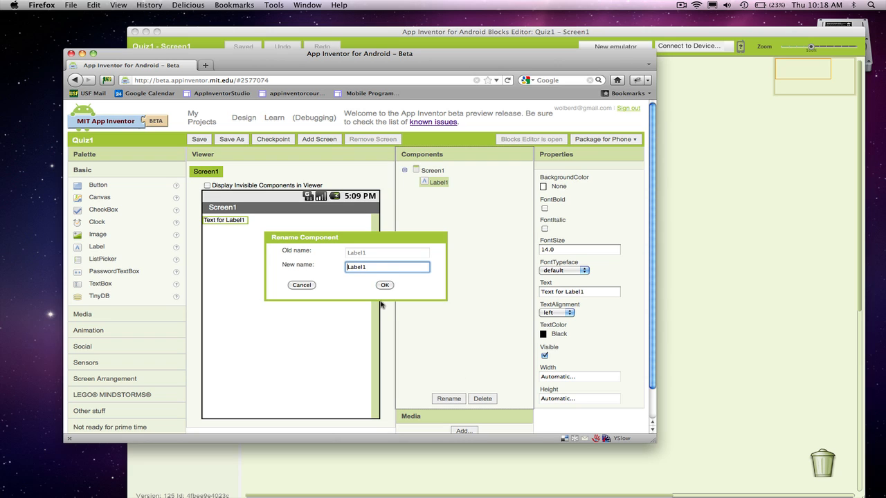
type("QuestionLabel1")
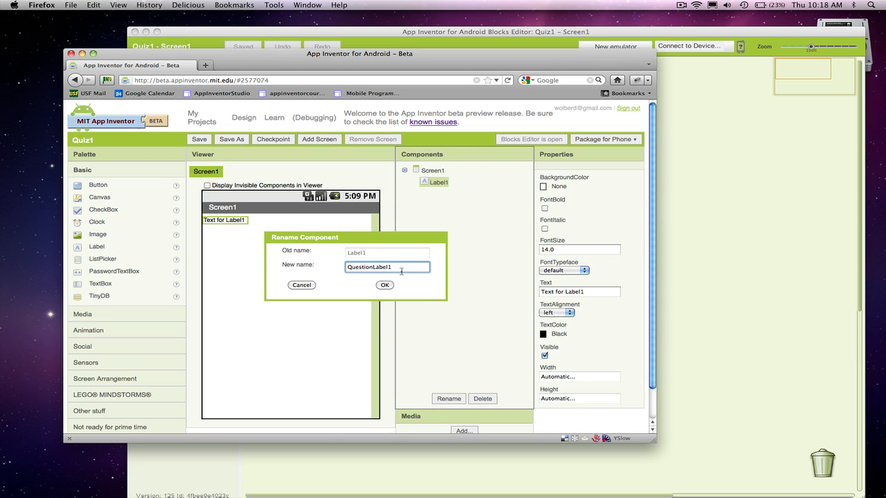
left_click(384, 284)
type("question")
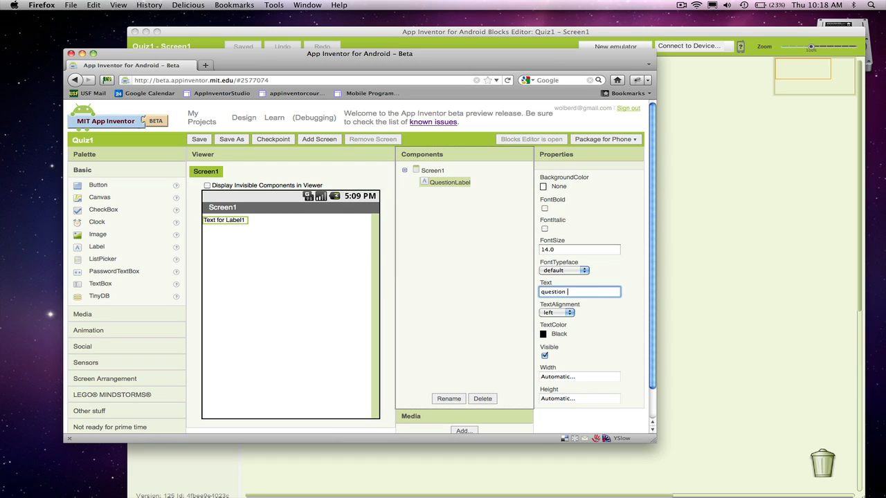
type("1")
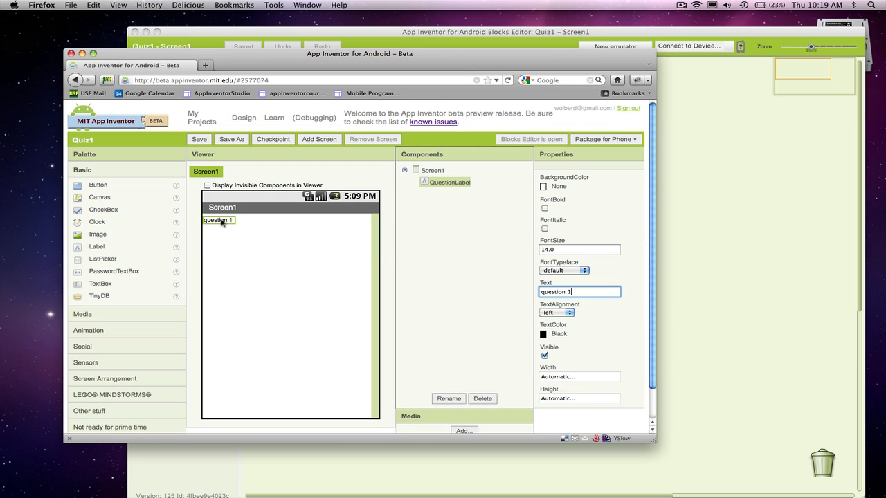
mouse_move(232, 223)
type("Next")
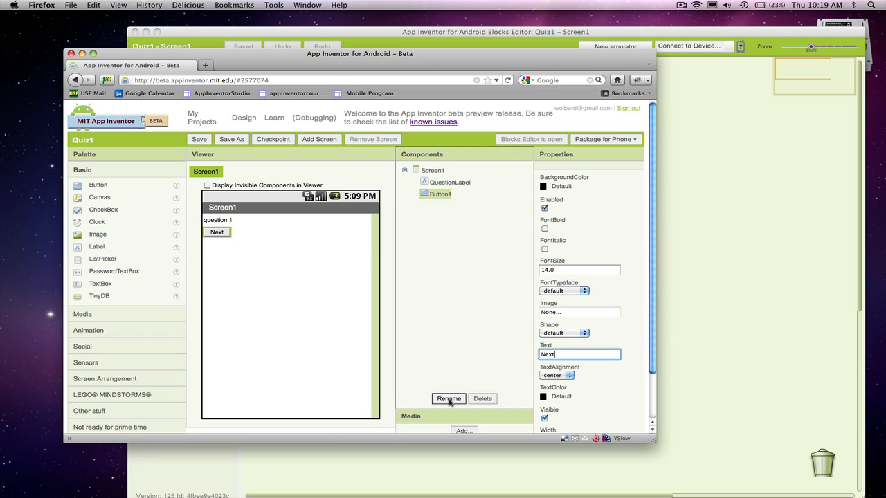
Rename the new button NextButton and set the Screen1 title to President's Quiz.
left_click(448, 399)
type("NextButton")
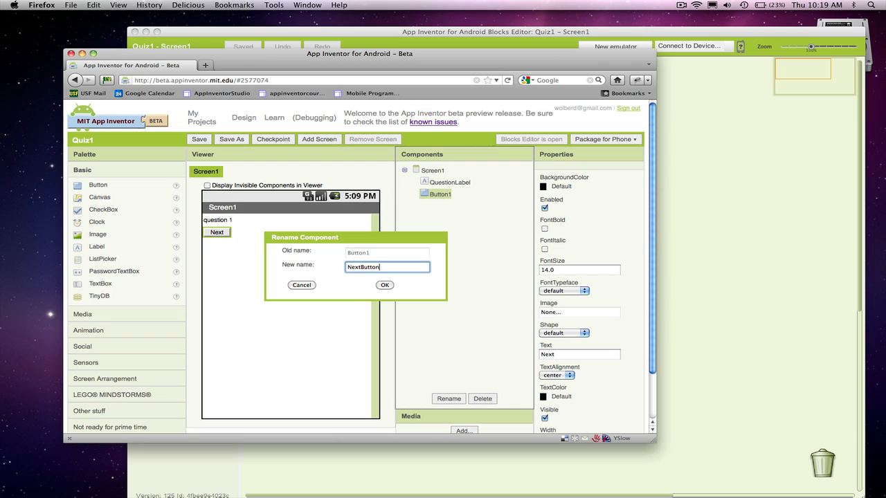
left_click(385, 285)
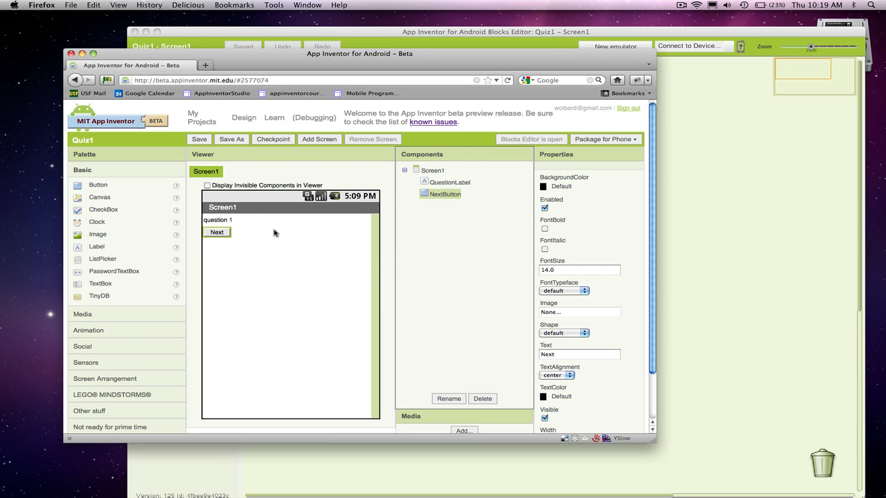
left_click(432, 170)
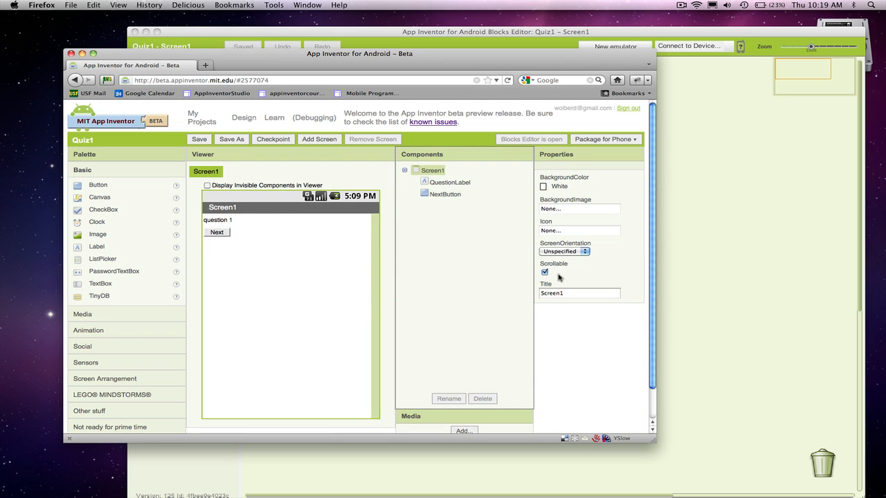
left_click(579, 293)
type("President")
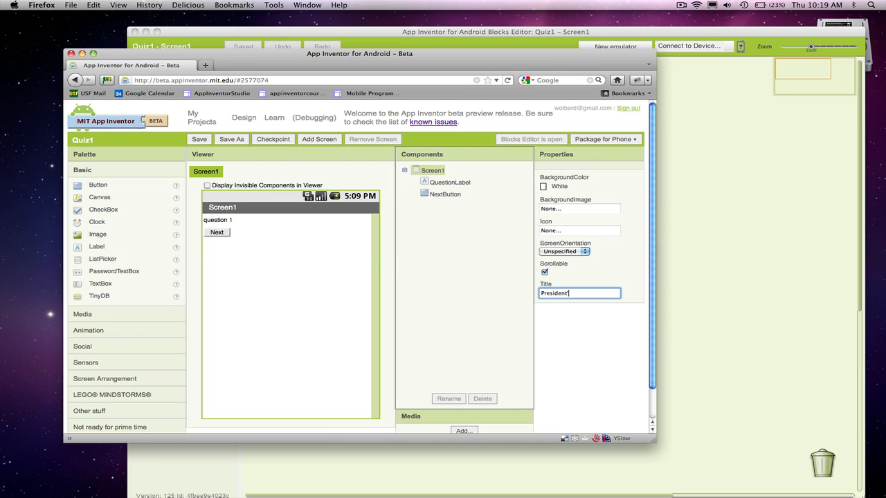
type("'s Quiz")
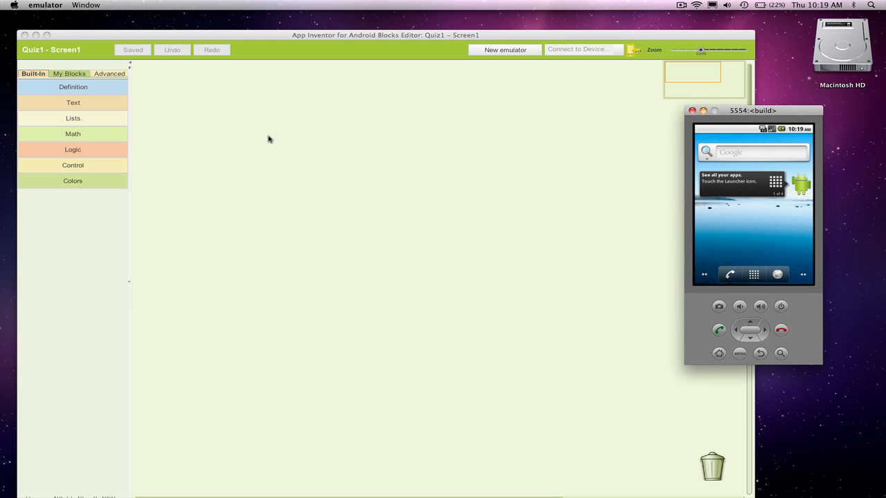
Add a def variable block in the Blocks Editor and rename it questionList.
left_click(386, 35)
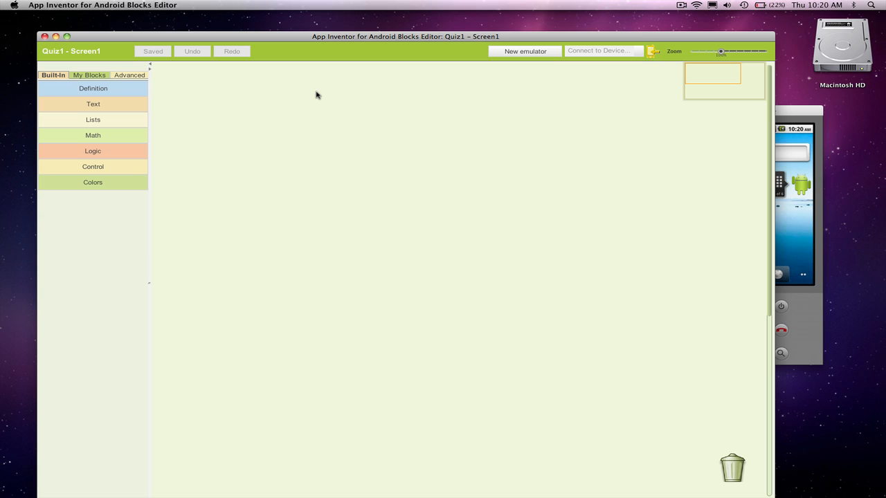
left_click(92, 88)
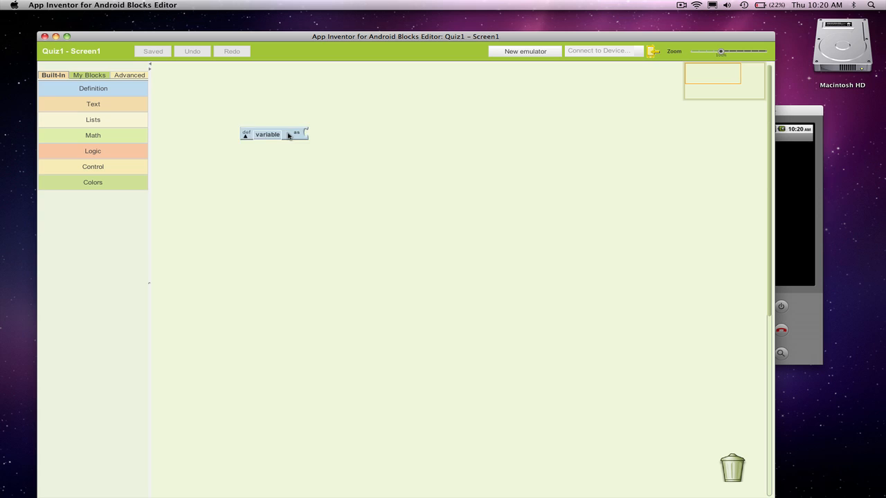
double_click(267, 134)
type("qu")
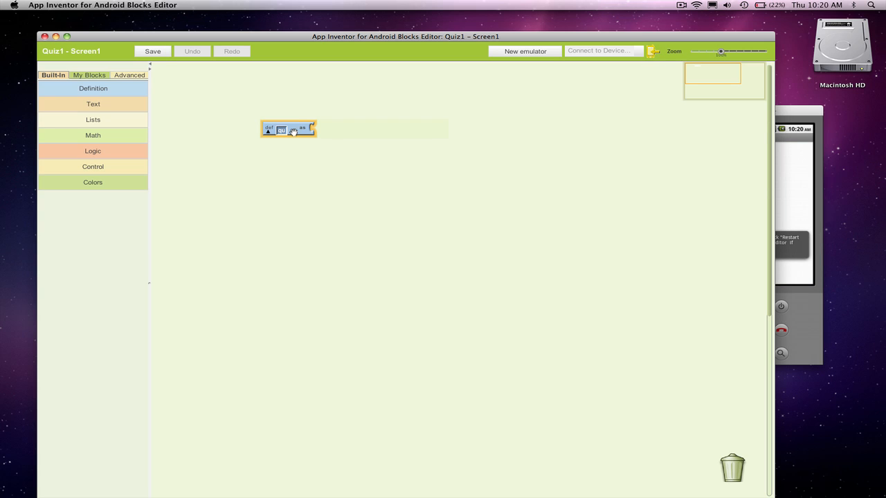
double_click(280, 130)
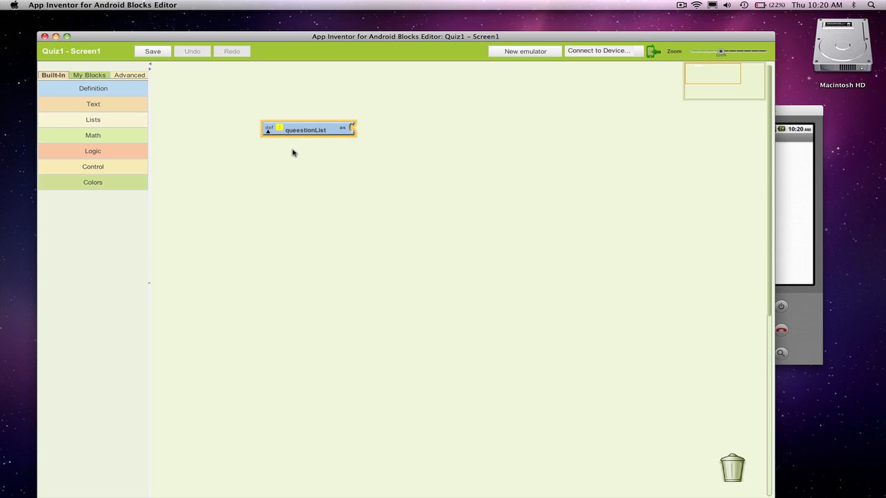
Plug a make a list block into questionList and bring up the emulator.
left_click(93, 120)
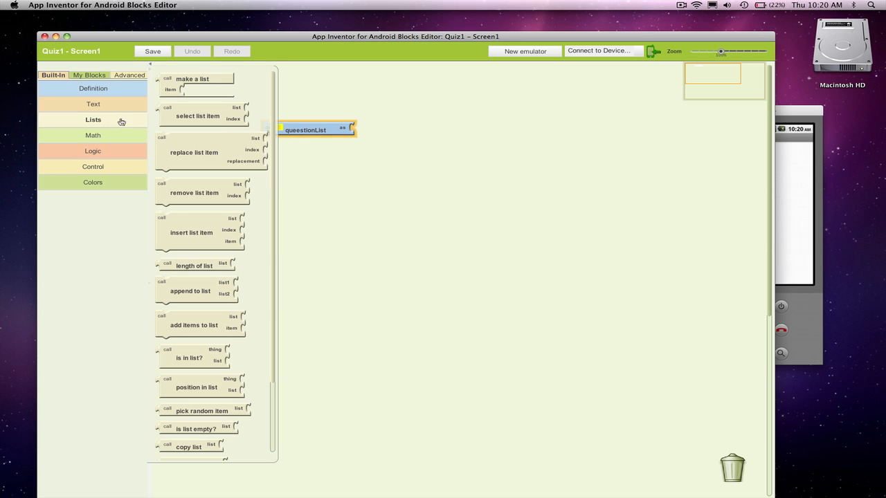
left_click_drag(193, 83, 387, 128)
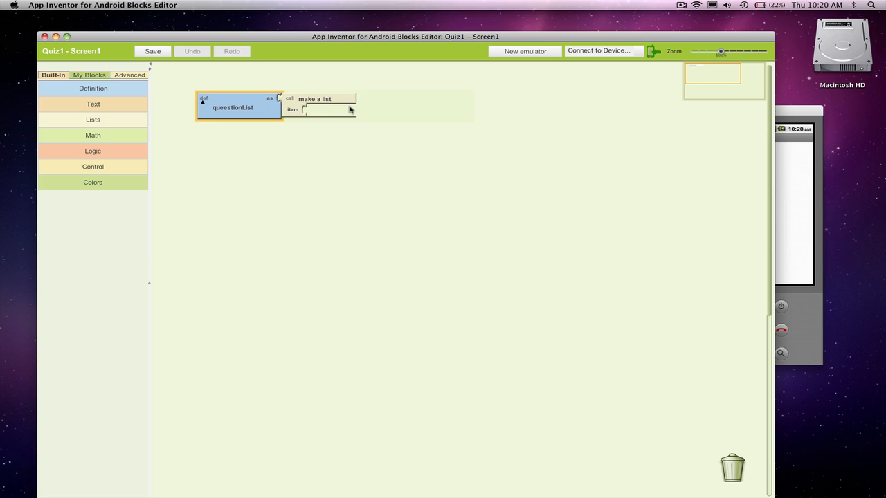
mouse_move(328, 157)
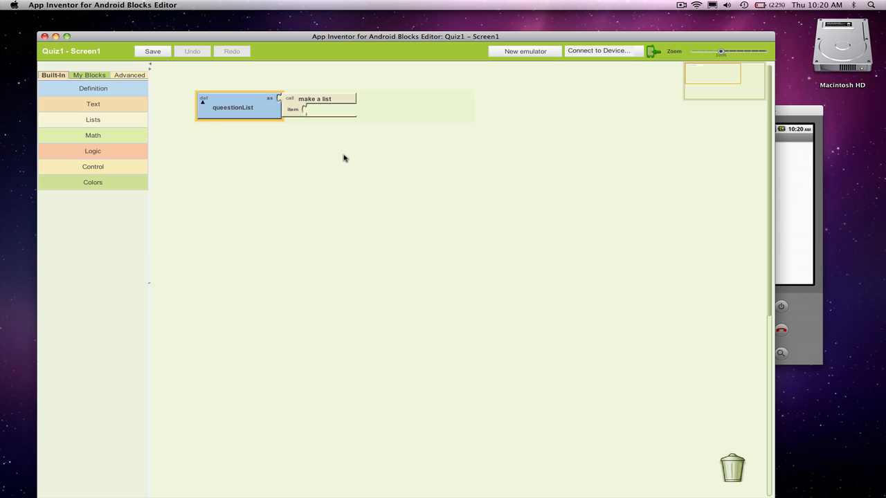
left_click(152, 51)
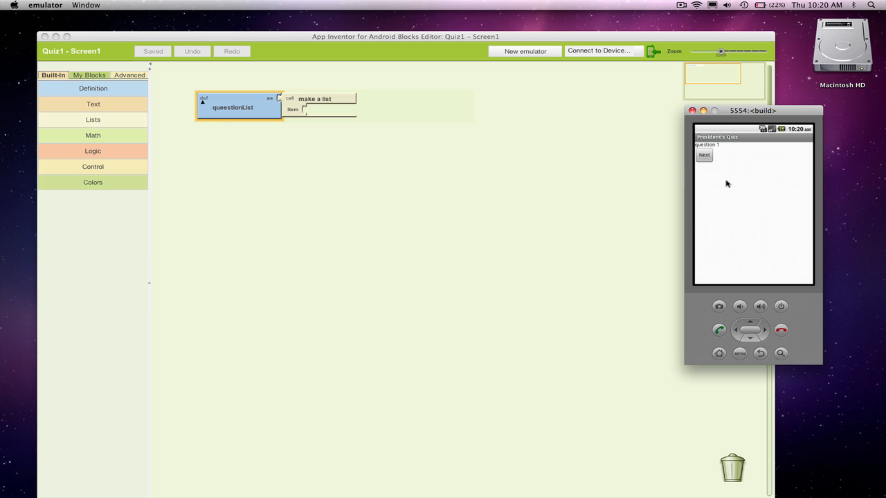
mouse_move(254, 186)
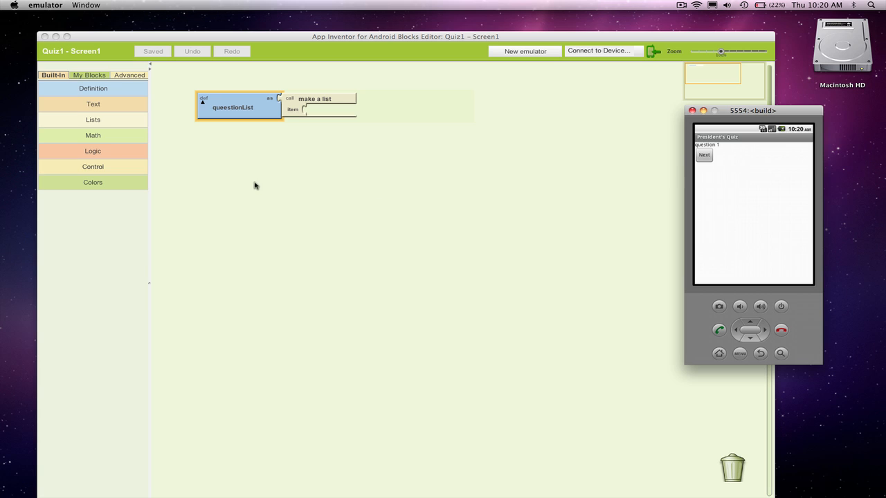
Type the New Deal during the Great Depression question and plug it into list item 1.
left_click(93, 104)
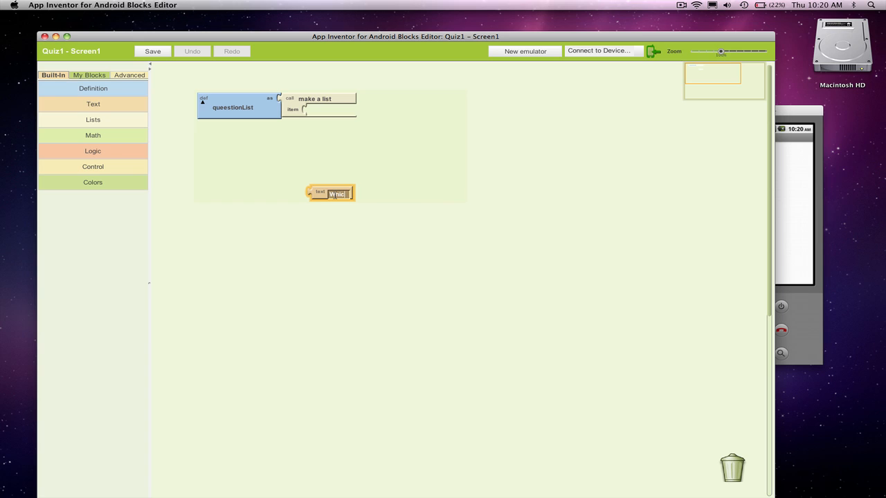
type("Which president")
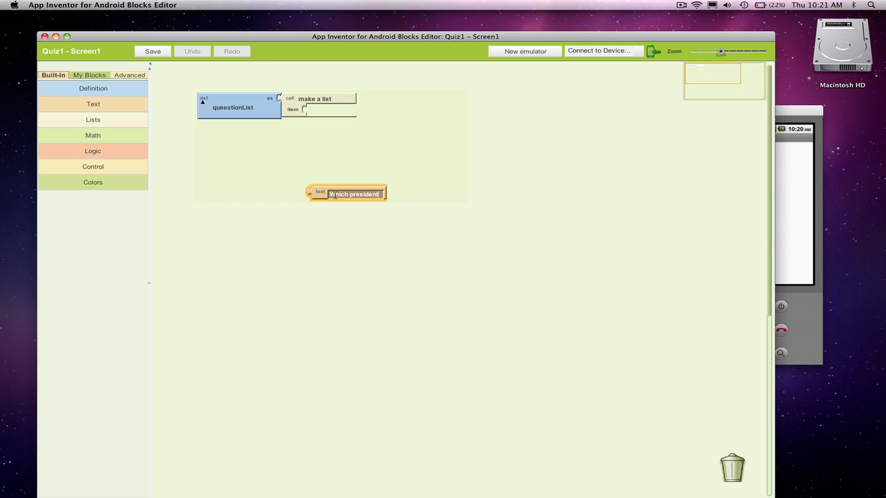
type("implemented the")
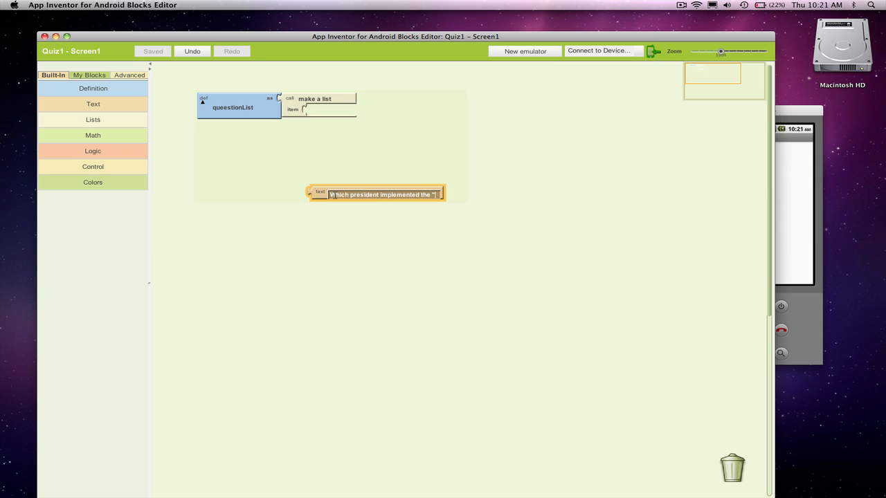
type("\"New Deal\"")
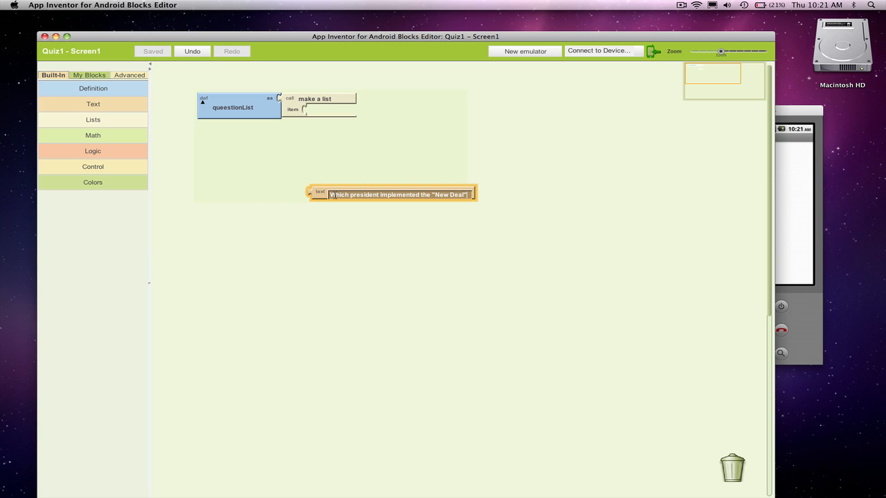
type("?")
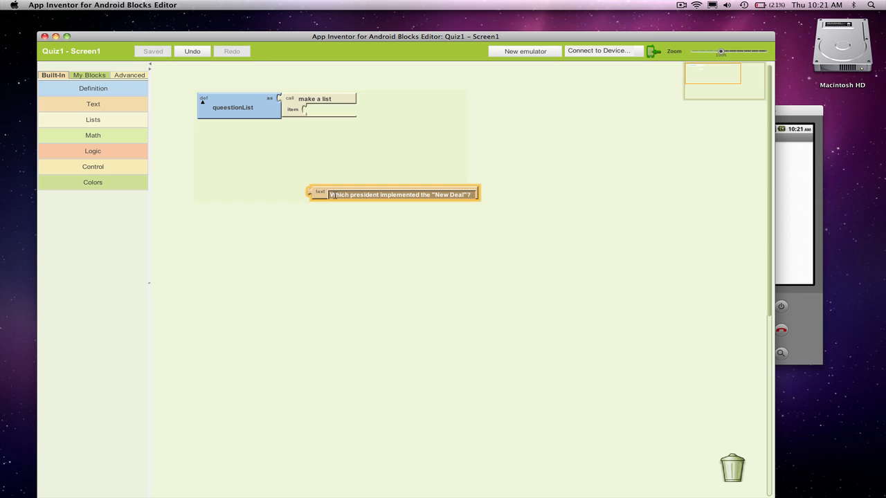
type("during the")
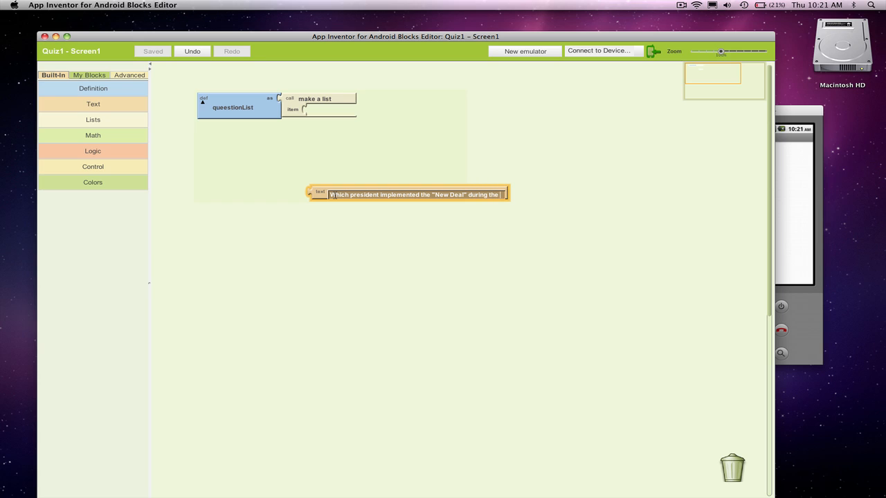
type("Great Depression?")
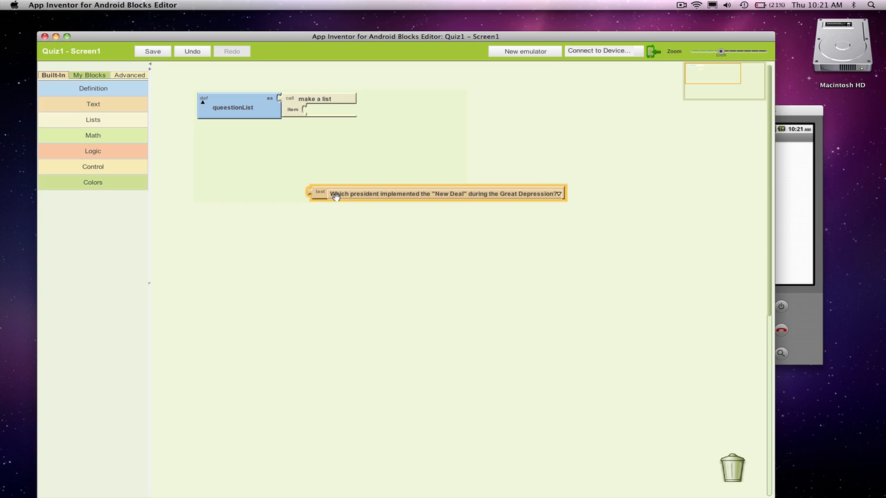
left_click_drag(438, 193, 438, 113)
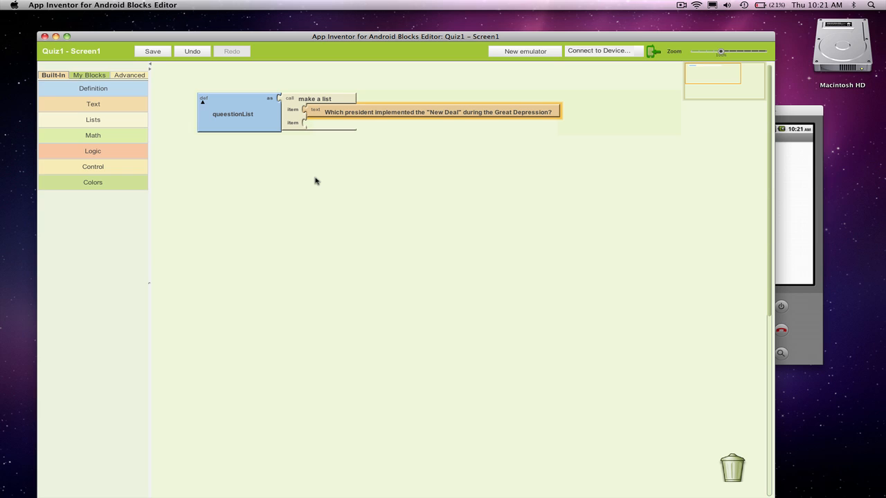
Add a text block reading 'Which president granted China formal recognition in 1979?'.
right_click(315, 180)
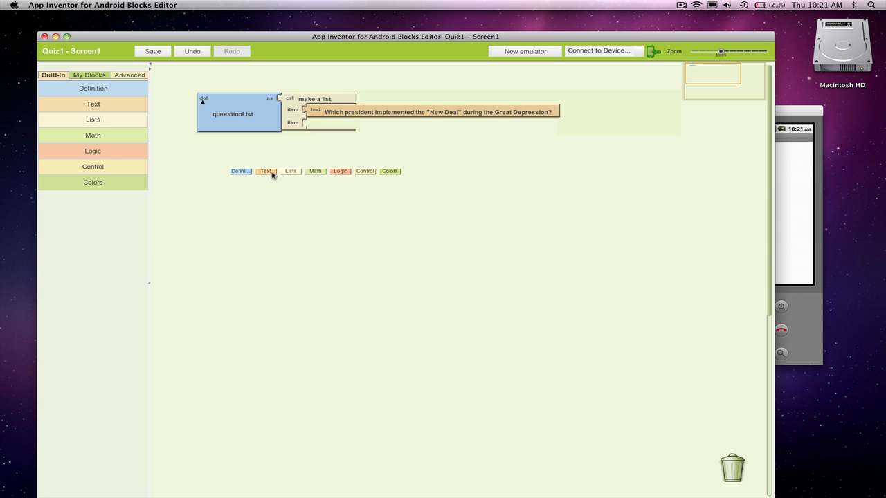
left_click(267, 171)
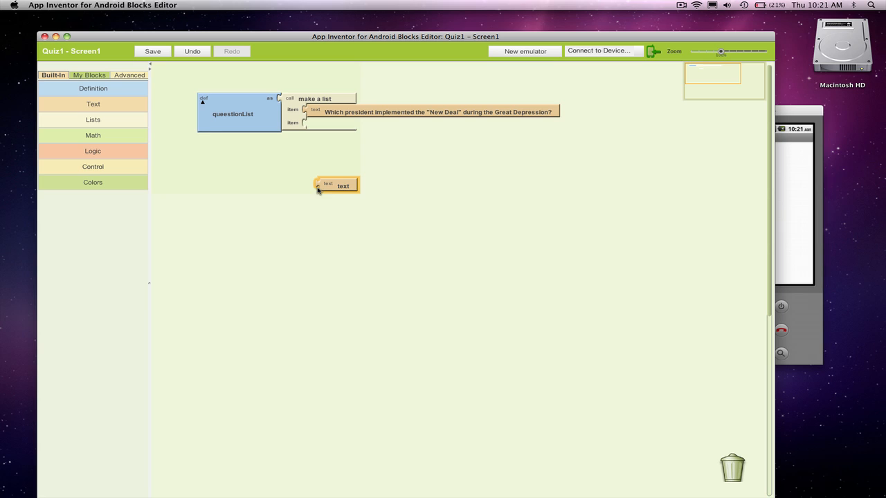
double_click(343, 186)
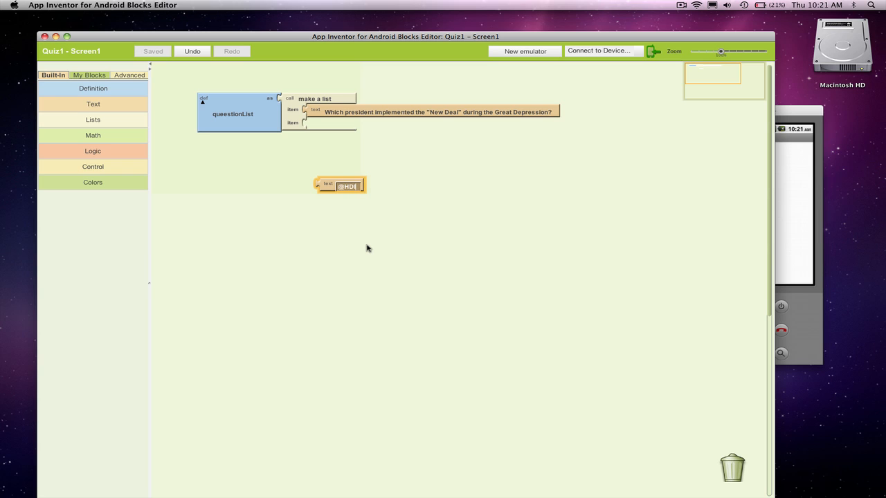
type("WHIC")
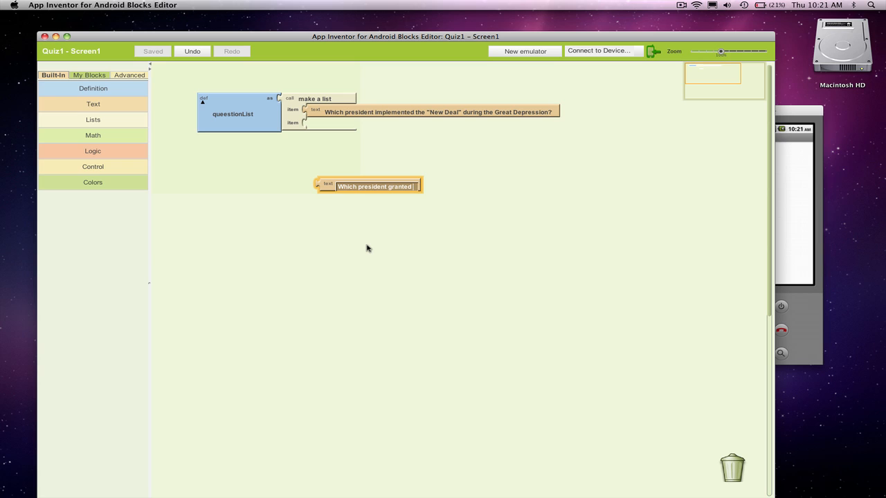
type("China")
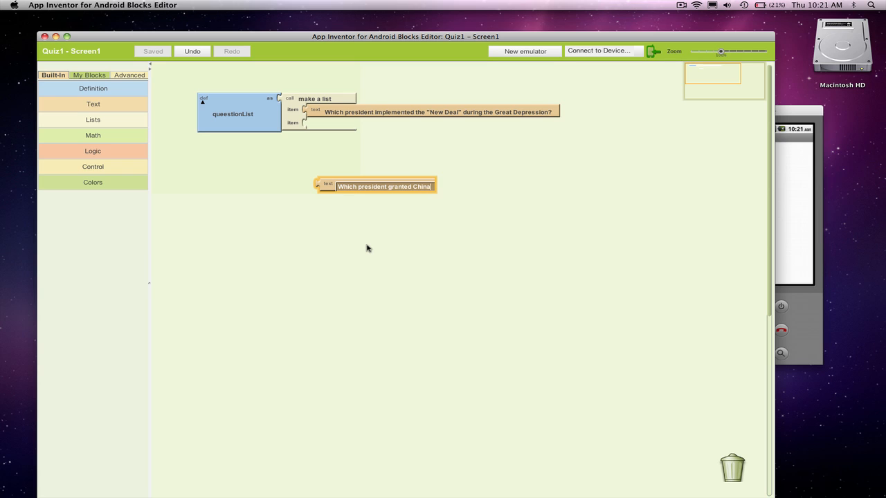
type("formal")
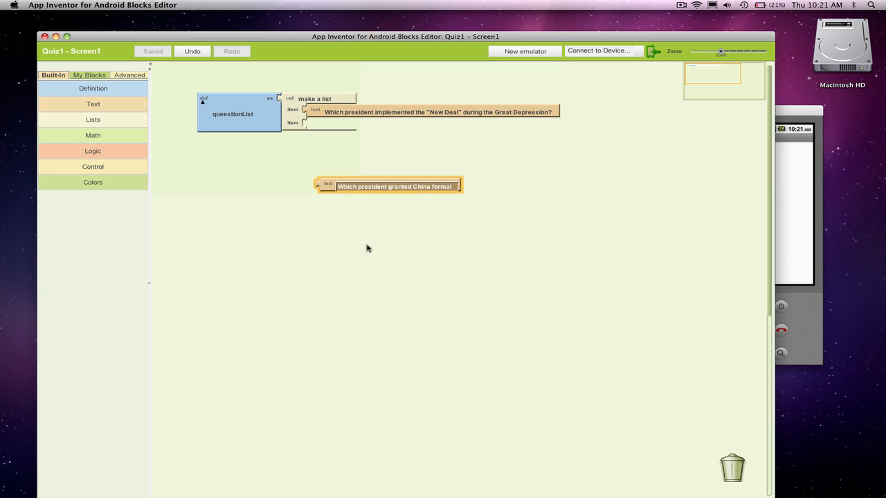
type("recognition in 1979?")
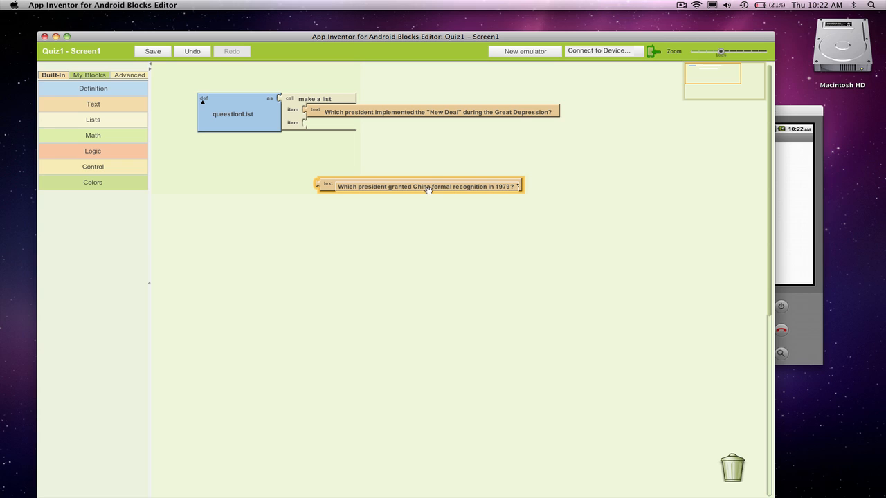
Plug the China question into item 2 and add a Watergate Scandal question as item 3.
left_click_drag(419, 187, 412, 125)
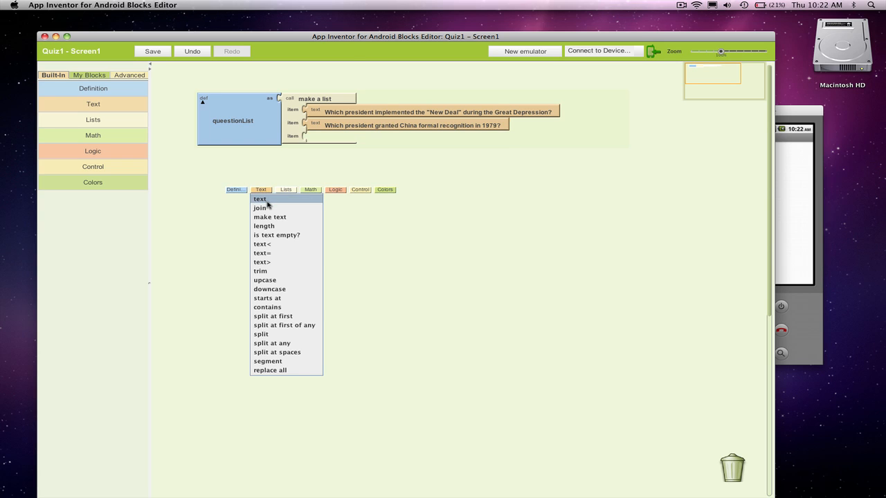
left_click(259, 199)
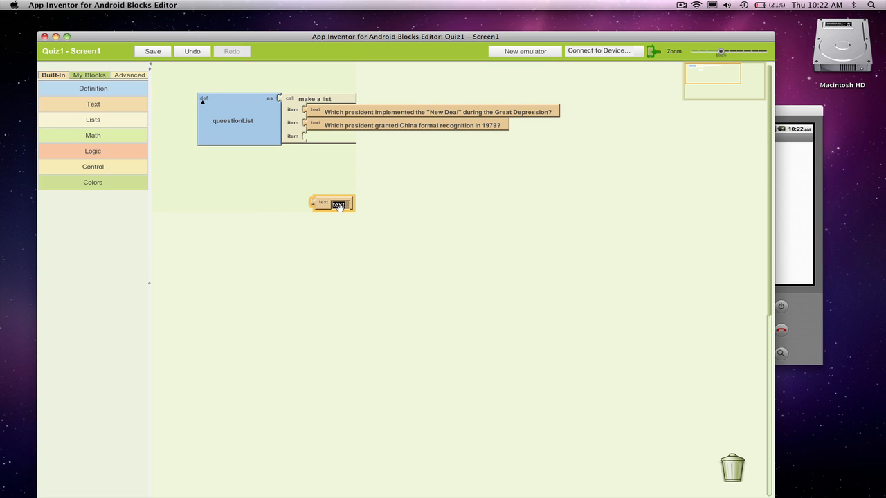
type("Whic")
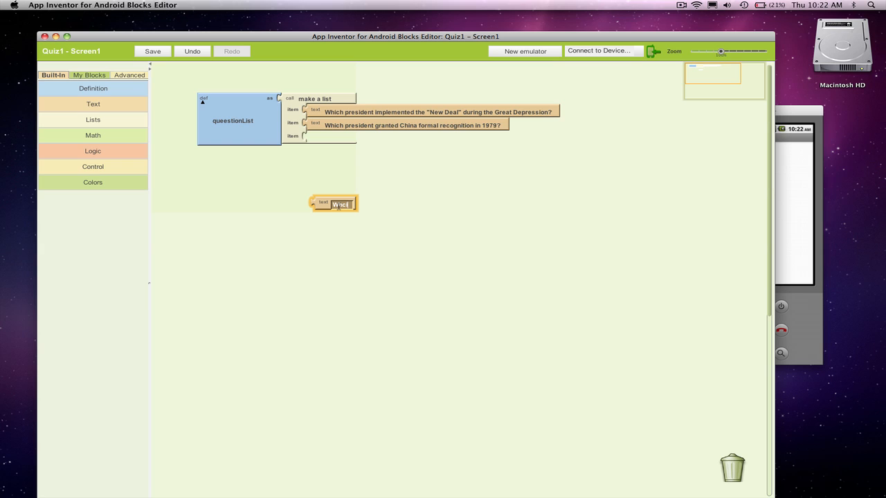
type("Which president resigned due to the W")
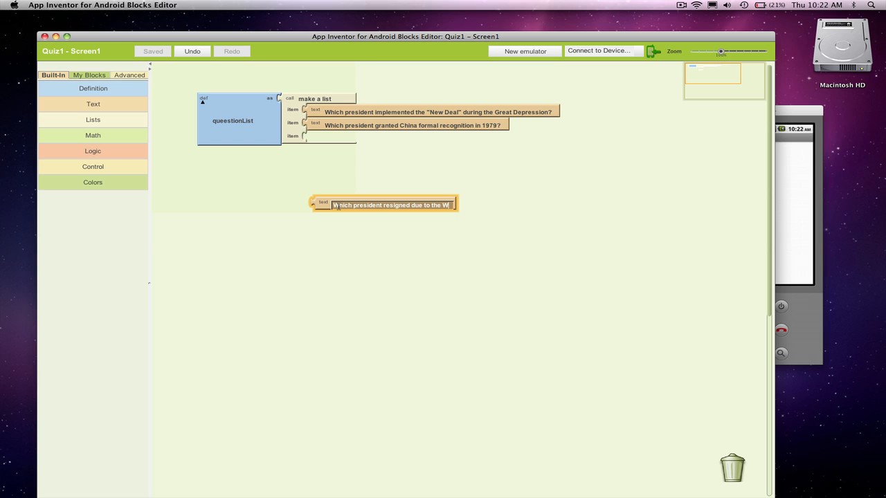
type("atergate S")
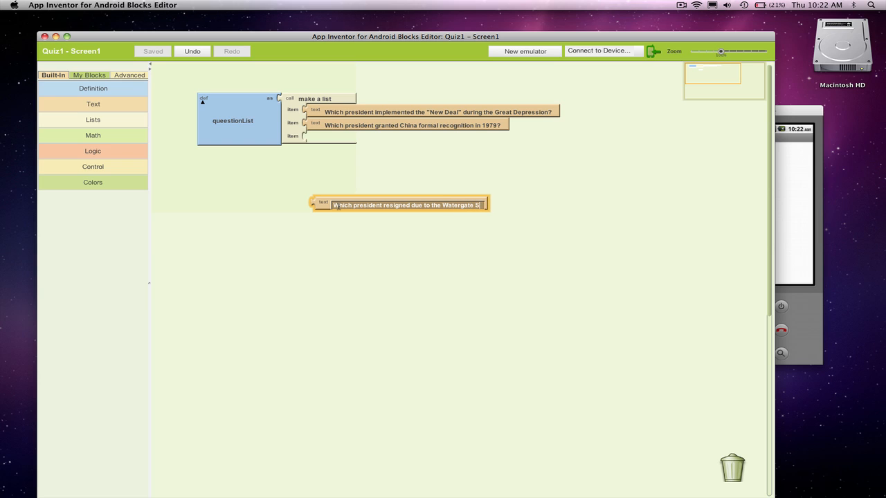
type("candal?")
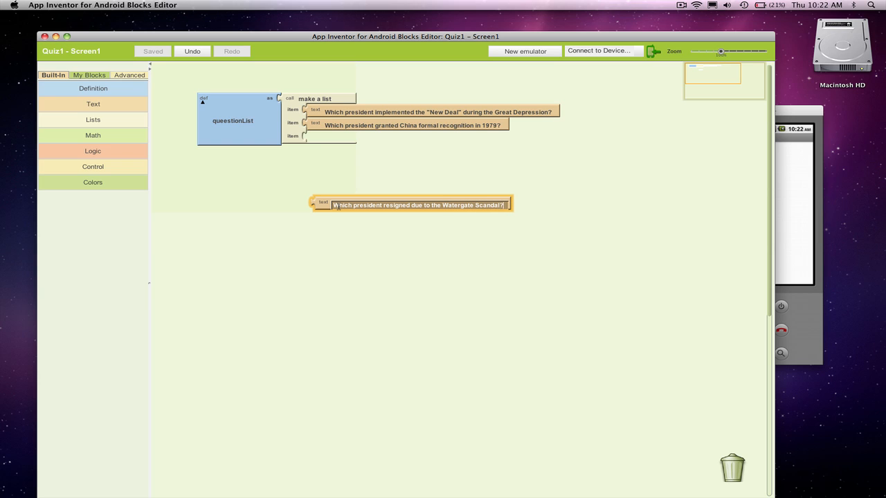
left_click_drag(411, 204, 408, 148)
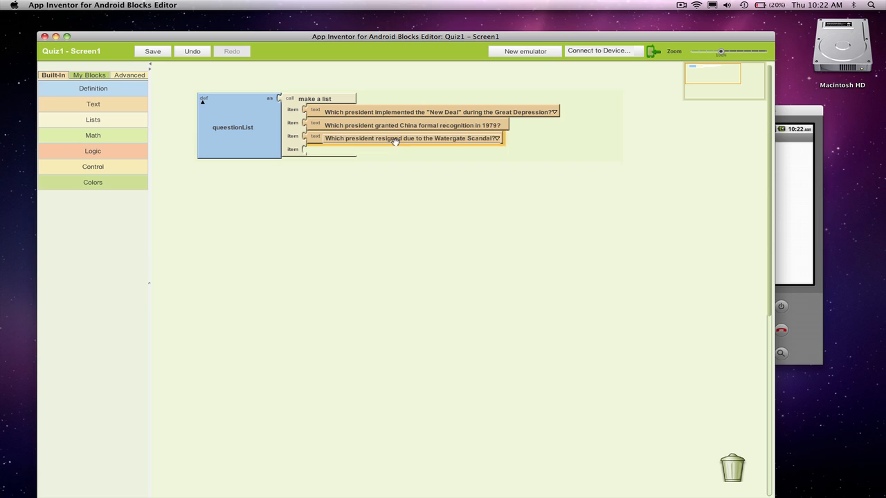
mouse_move(412, 139)
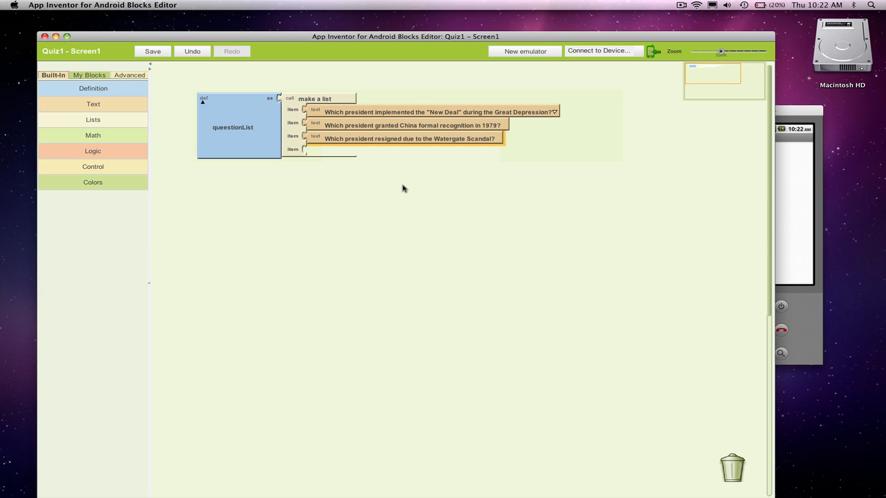
Check the emulator, then place a when Screen1.Initialize block beneath questionList.
left_click(152, 51)
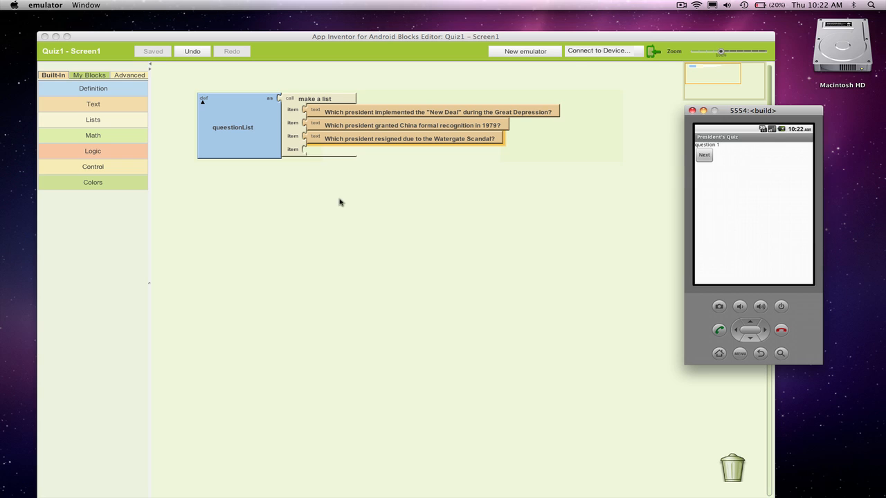
left_click(88, 75)
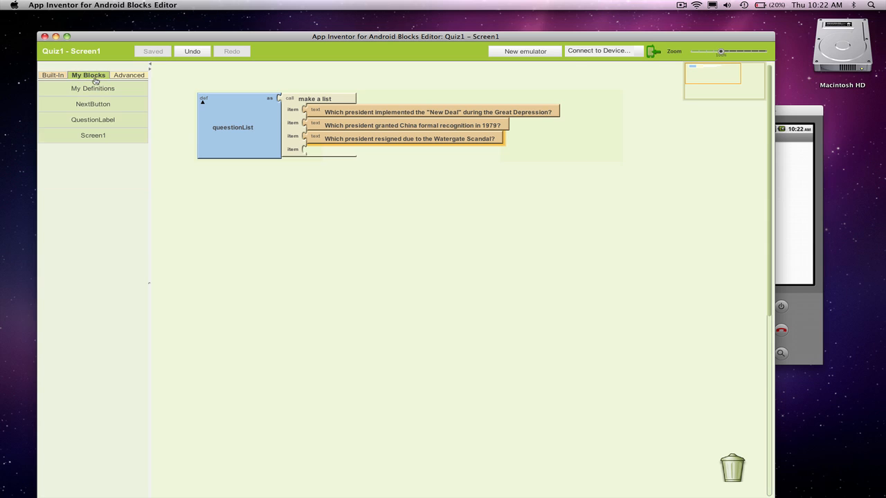
left_click(92, 135)
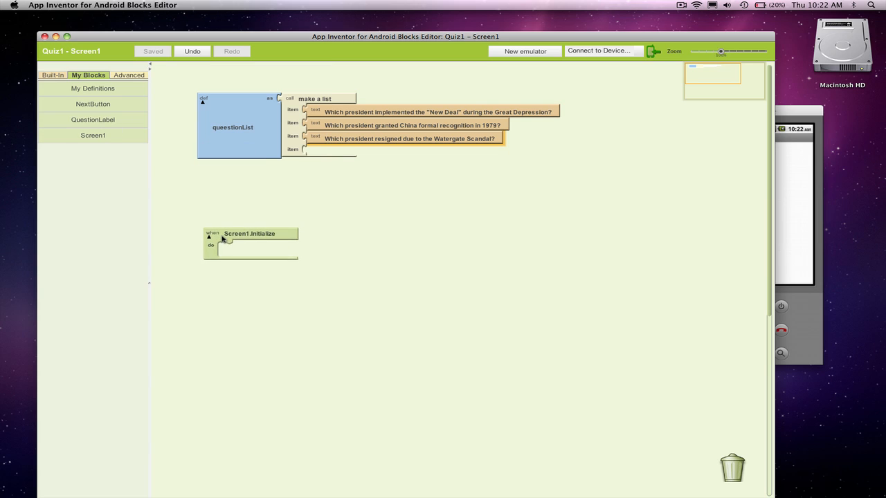
left_click_drag(249, 239, 245, 185)
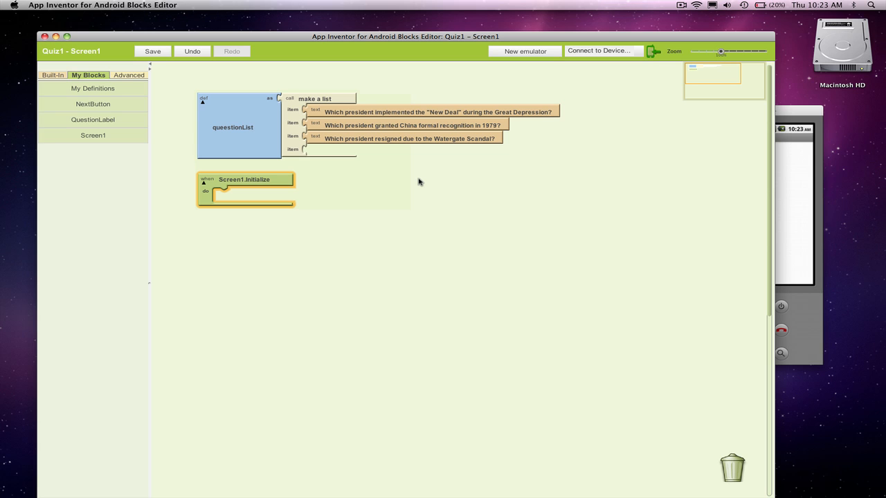
mouse_move(339, 90)
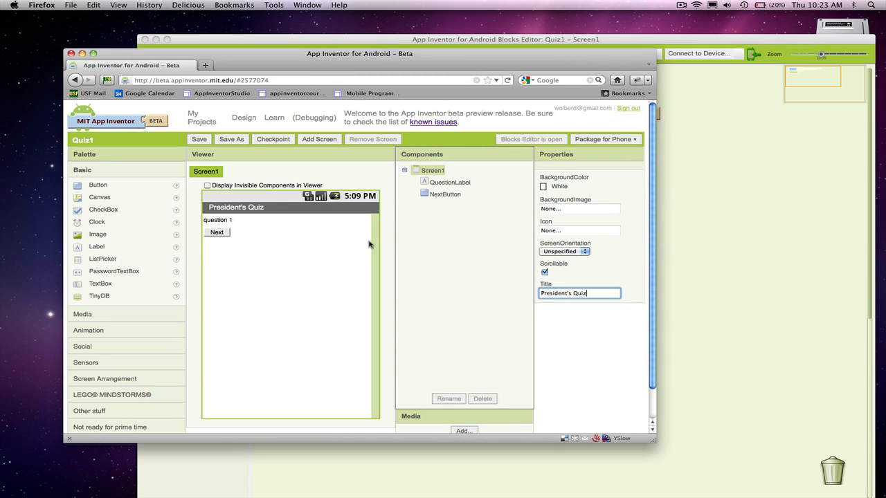
mouse_move(230, 219)
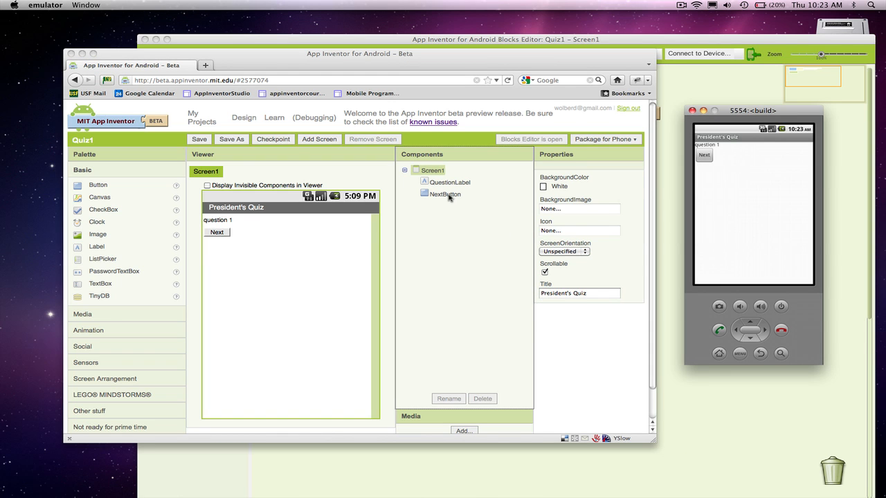
mouse_move(472, 124)
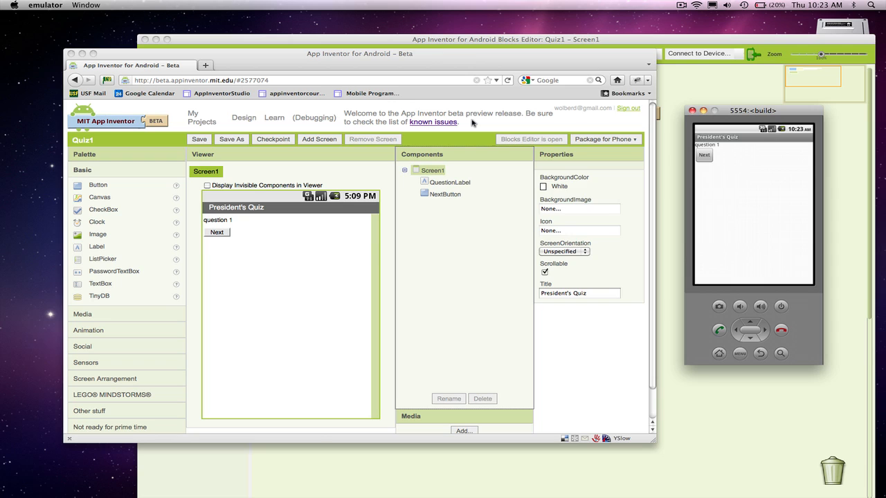
Bring the Blocks Editor window back in front of the Quiz1 designer.
left_click(532, 139)
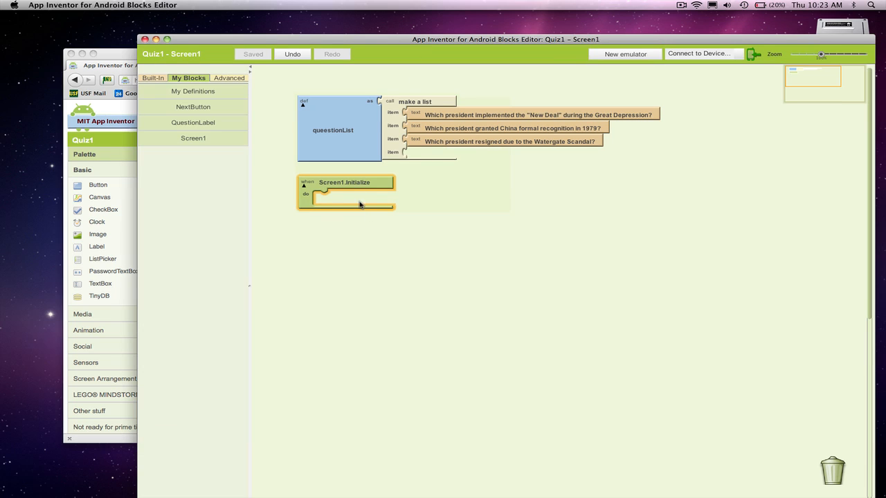
mouse_move(360, 207)
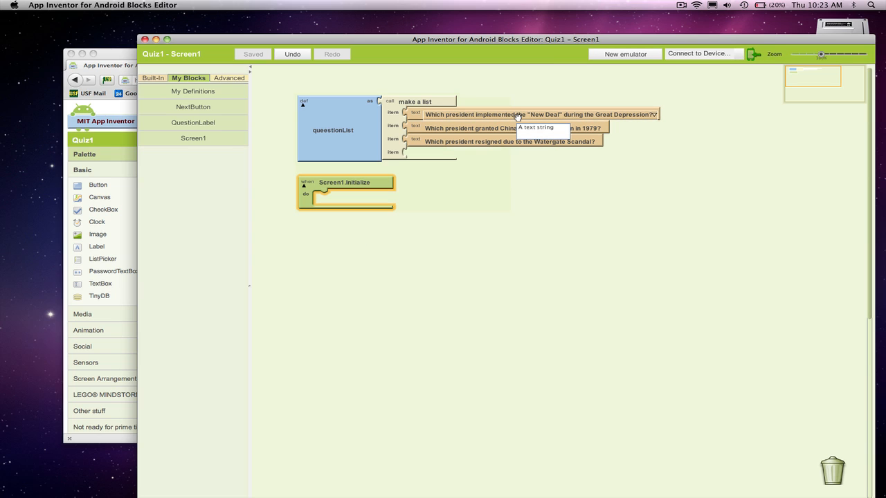
Drag the 'set QuestionLabel.Text to' block into the do slot of Screen1.Initialize.
left_click(193, 123)
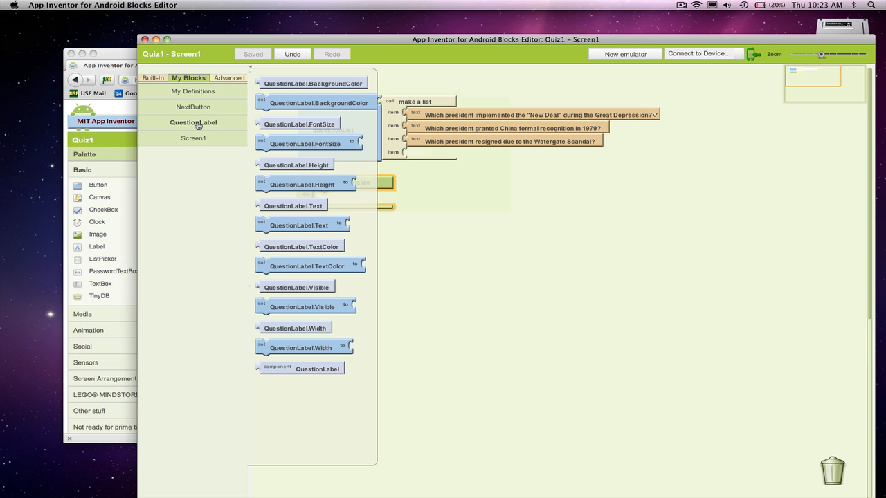
mouse_move(317, 225)
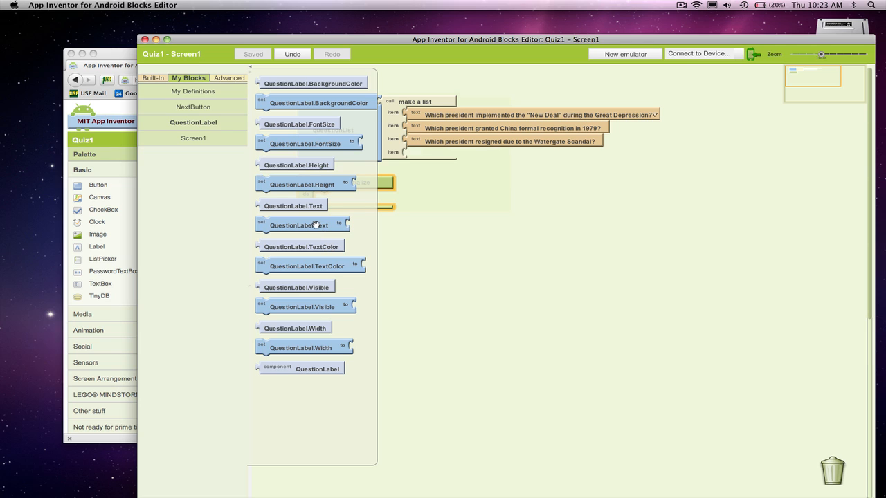
mouse_move(329, 287)
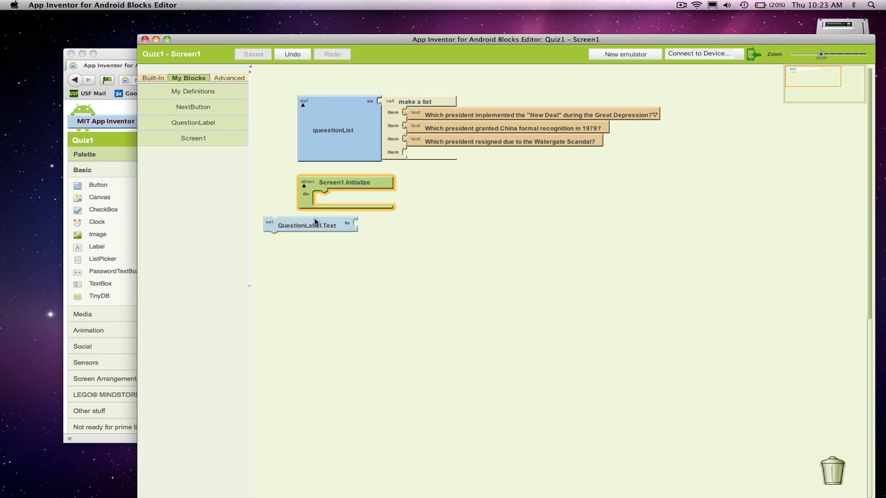
left_click_drag(307, 225, 355, 201)
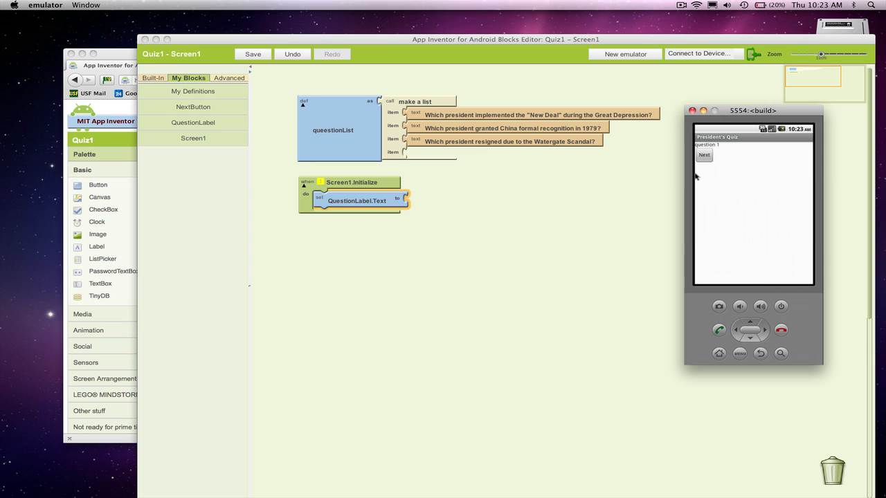
mouse_move(646, 36)
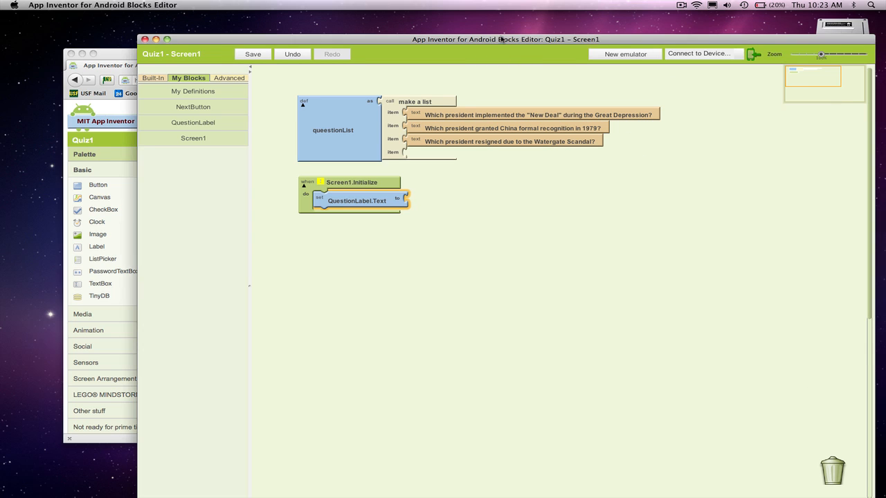
Resize the Blocks Editor so the President's Quiz emulator is visible beside it.
left_click(252, 54)
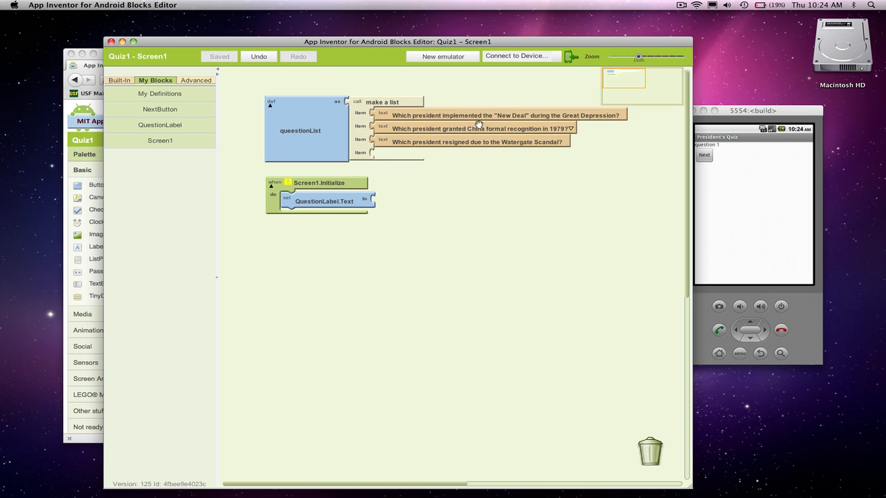
mouse_move(478, 162)
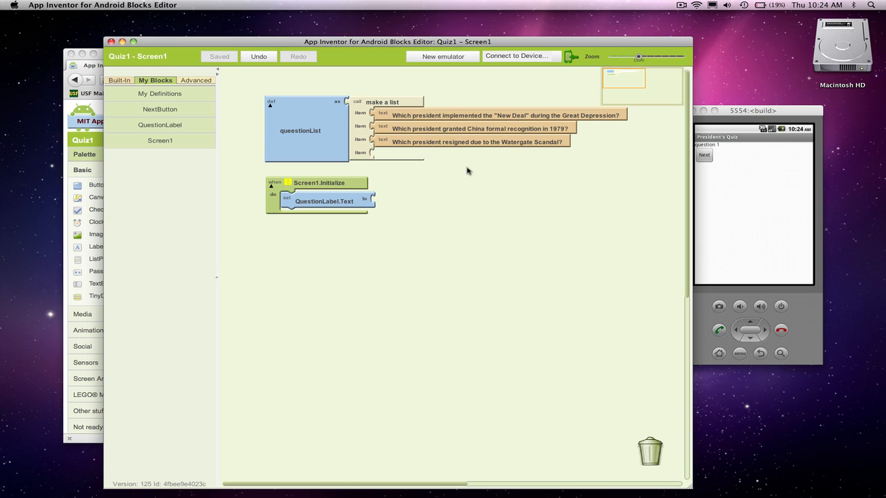
mouse_move(451, 199)
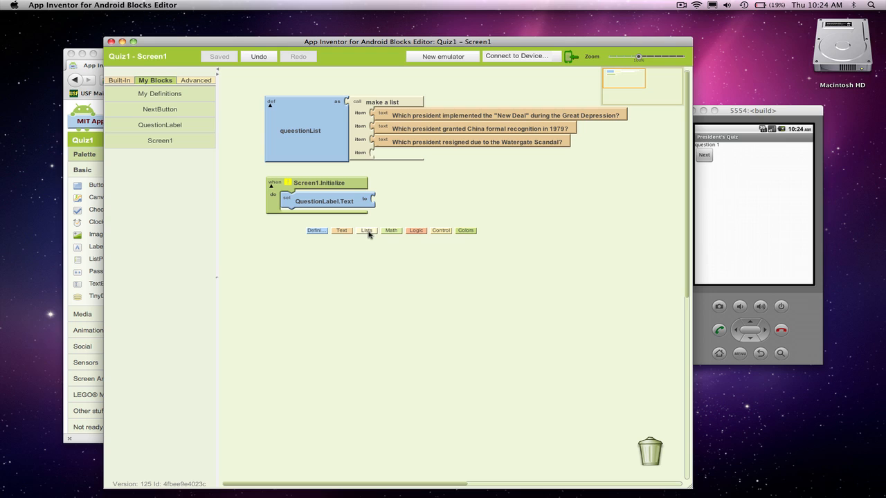
Set QuestionLabel.Text to select list item from global questionList at index 1.
left_click(366, 231)
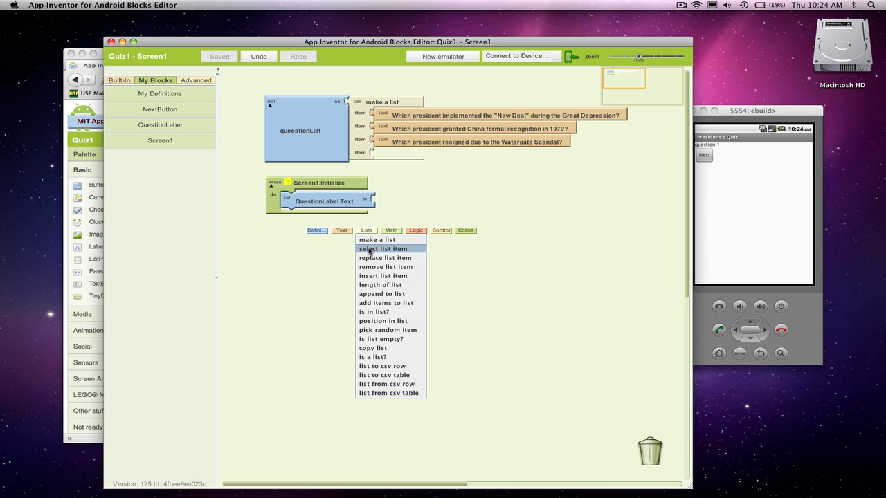
left_click(382, 249)
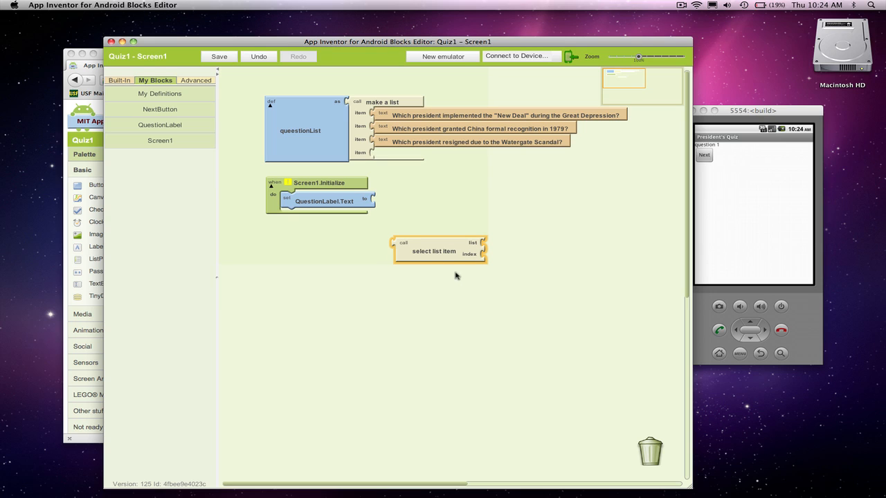
mouse_move(434, 251)
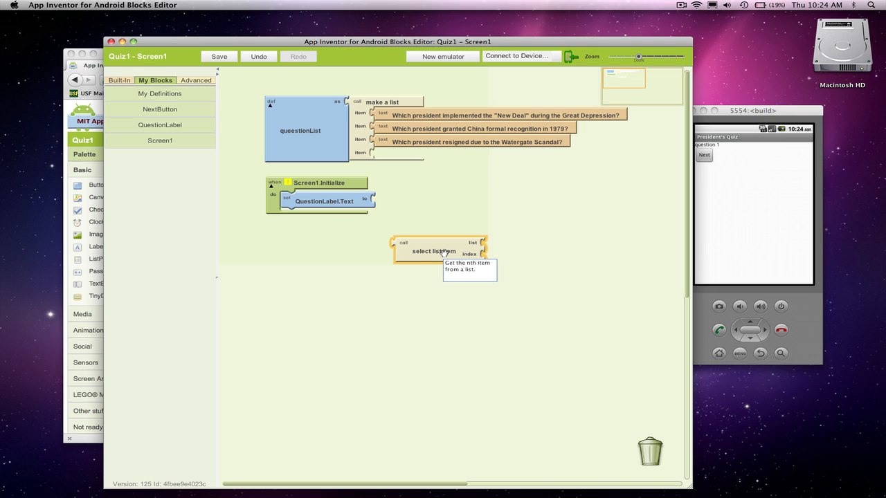
mouse_move(479, 241)
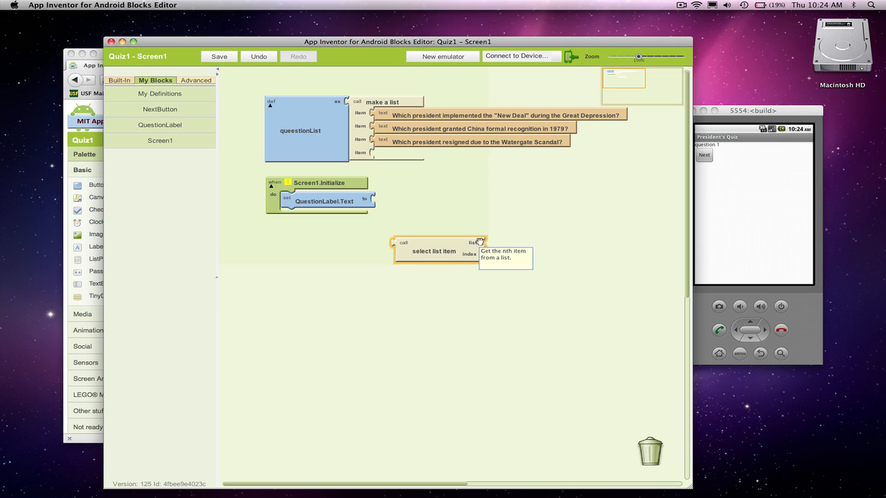
mouse_move(322, 218)
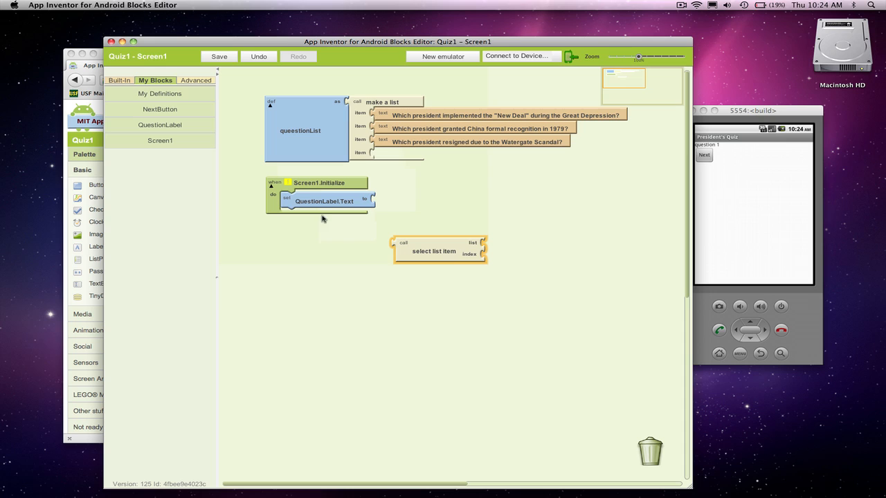
left_click(160, 94)
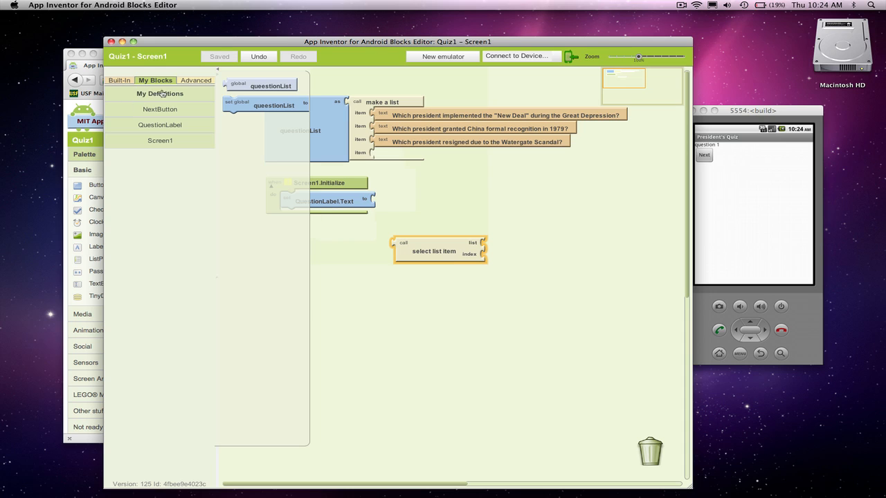
mouse_move(271, 85)
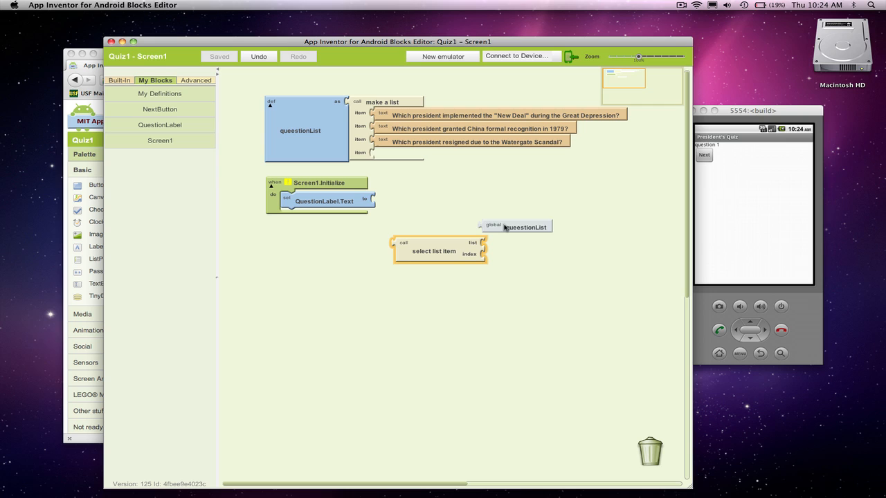
left_click_drag(526, 227, 528, 245)
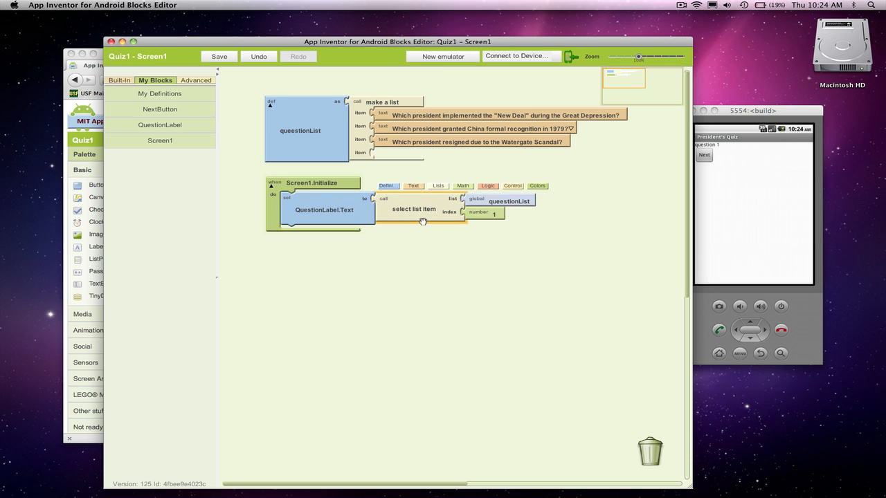
mouse_move(508, 200)
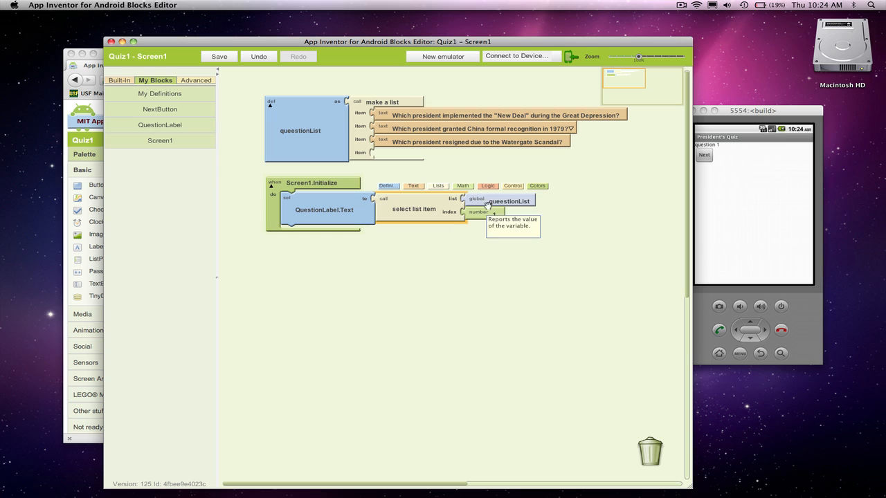
mouse_move(602, 233)
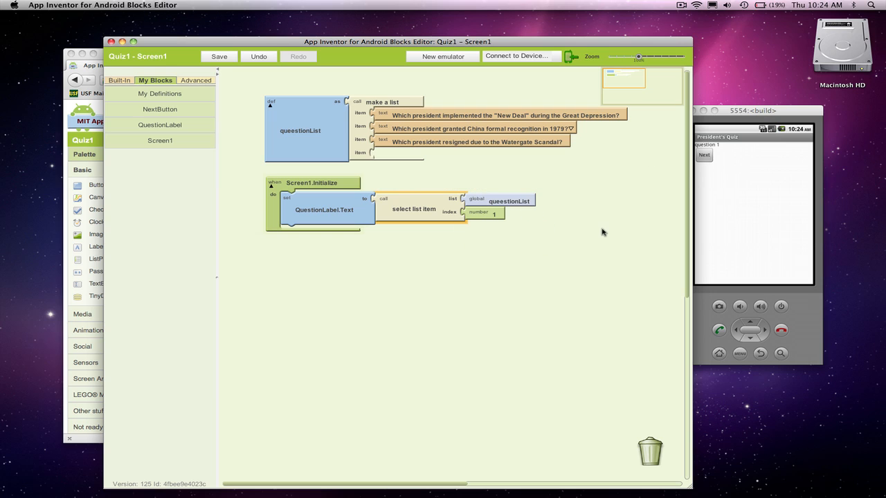
mouse_move(528, 61)
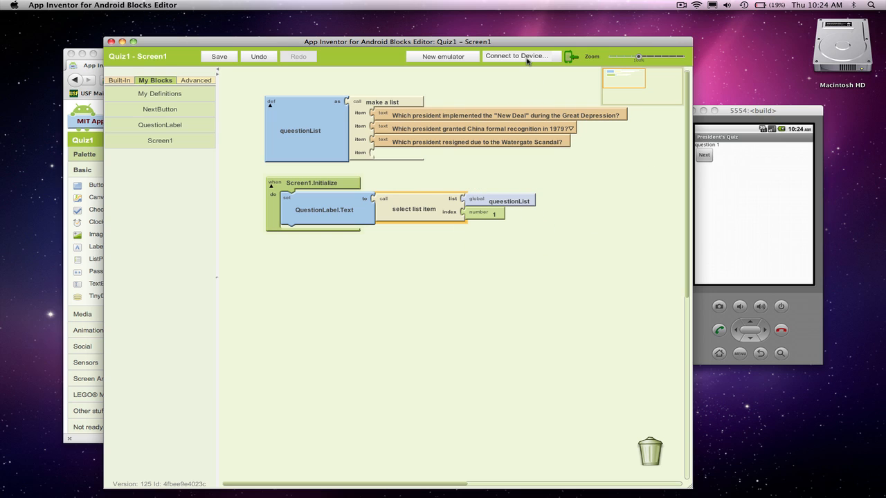
Reconnect to emulator-5554 and confirm restarting the President's Quiz app.
left_click(516, 56)
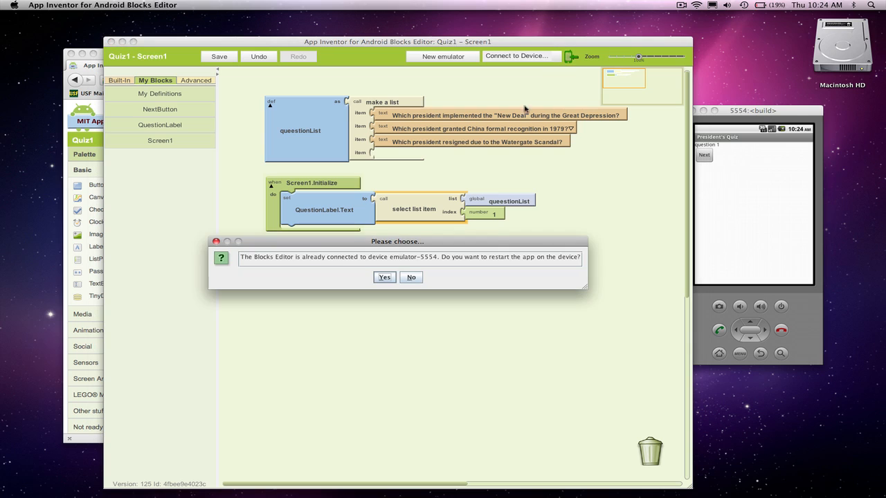
left_click(411, 277)
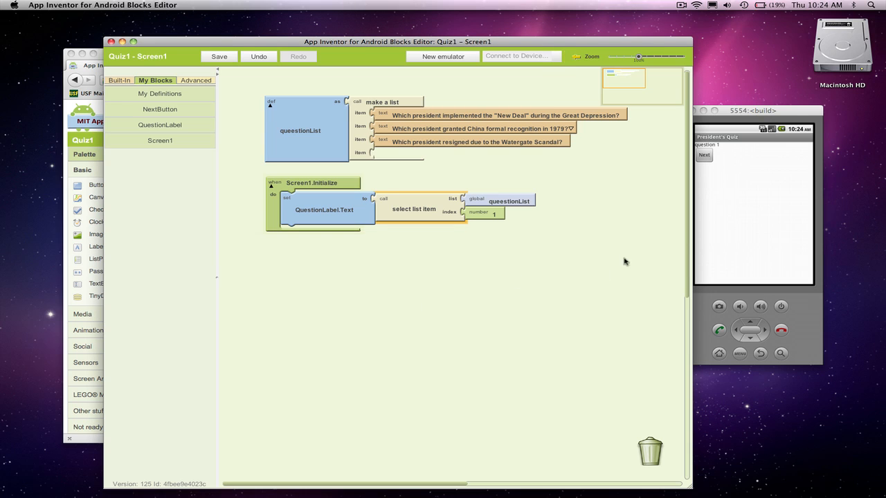
left_click(219, 56)
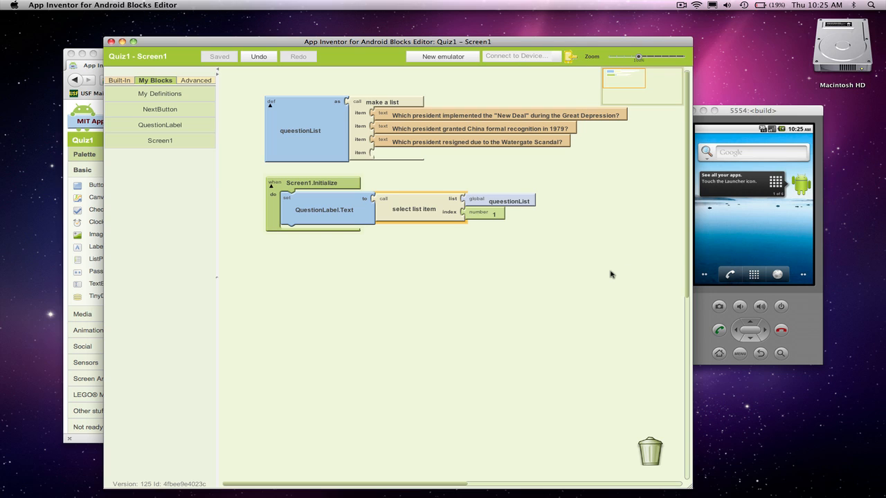
mouse_move(448, 240)
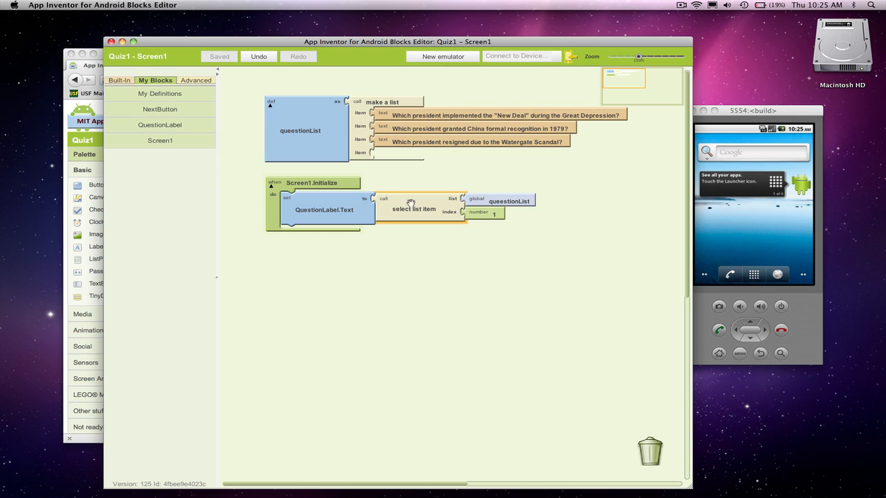
mouse_move(325, 183)
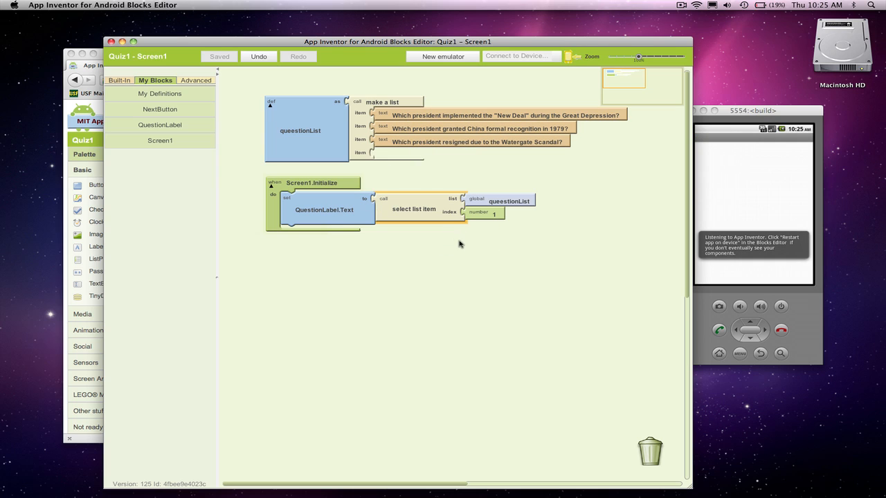
mouse_move(678, 195)
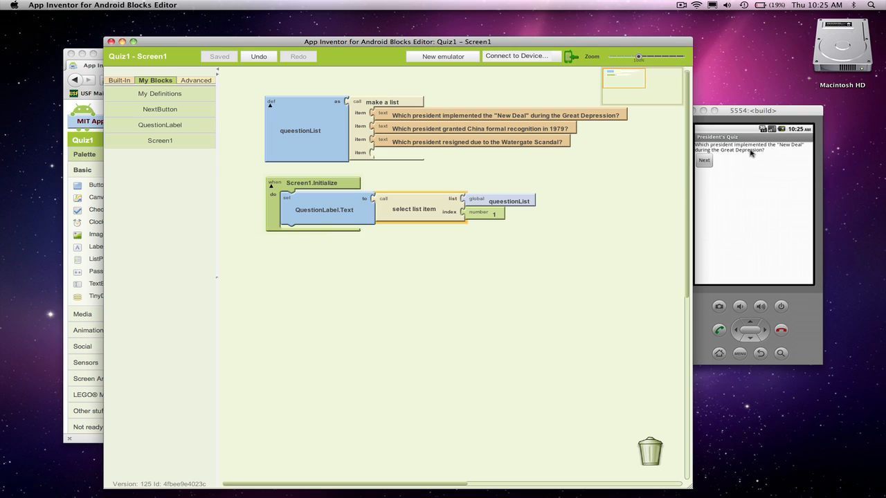
mouse_move(583, 182)
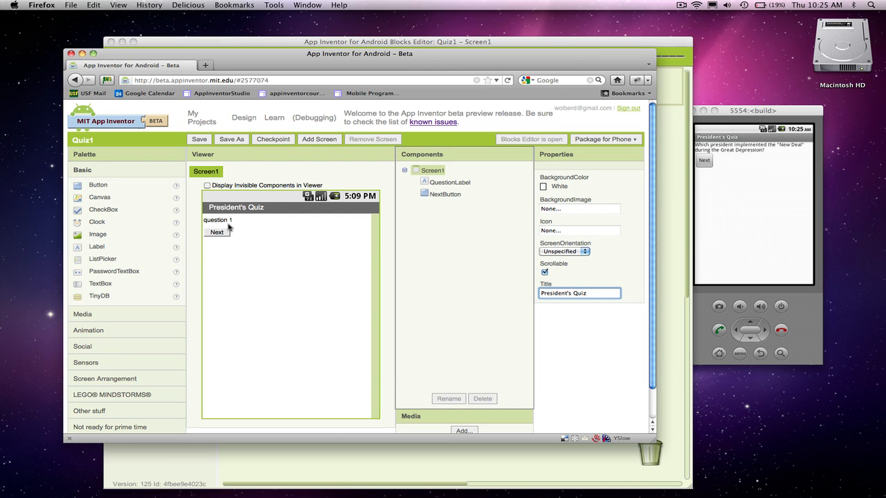
mouse_move(736, 207)
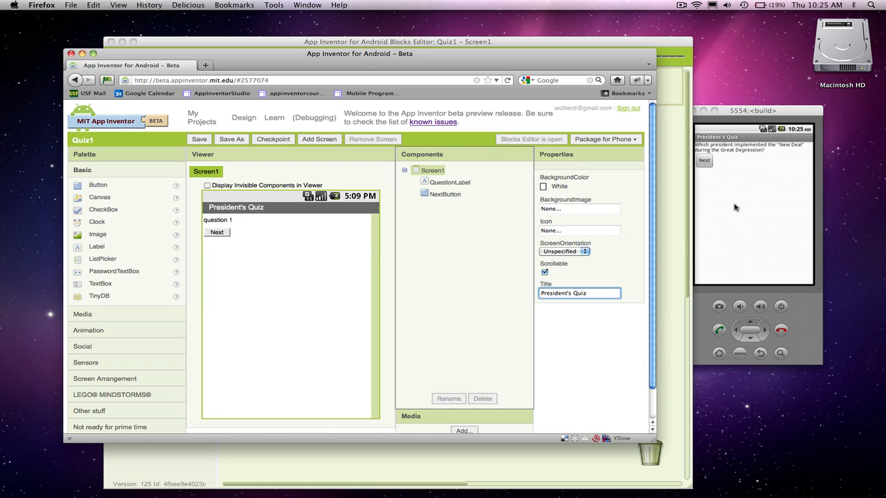
Press the quiz's Next button in the emulator.
left_click(704, 160)
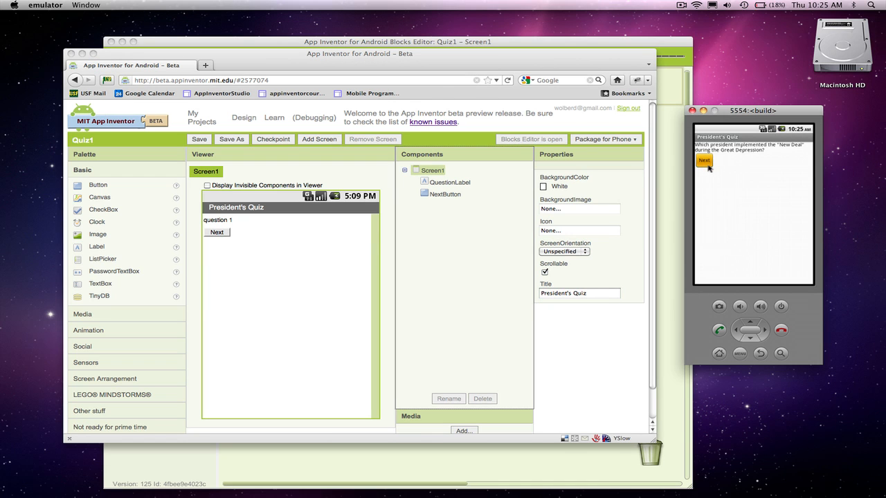